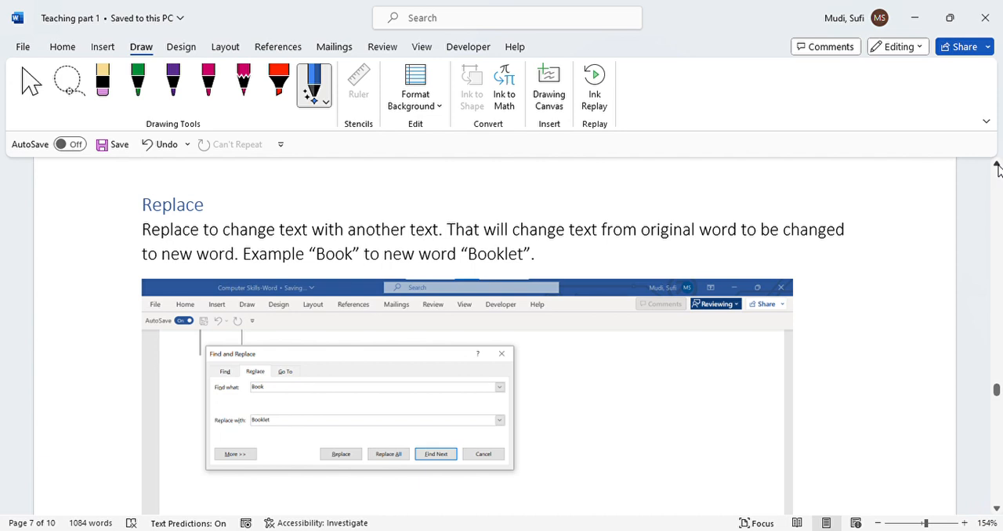
mouse_move(583, 146)
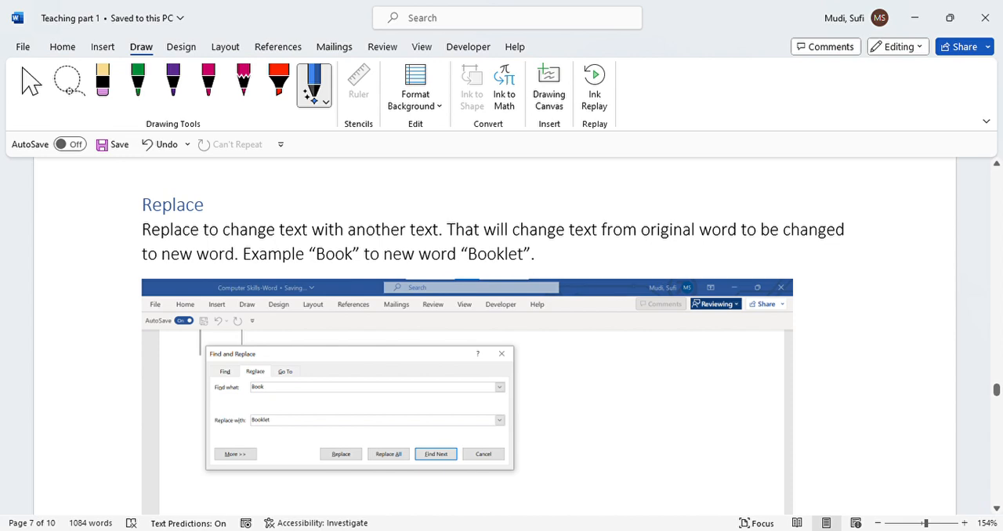
mouse_move(500, 525)
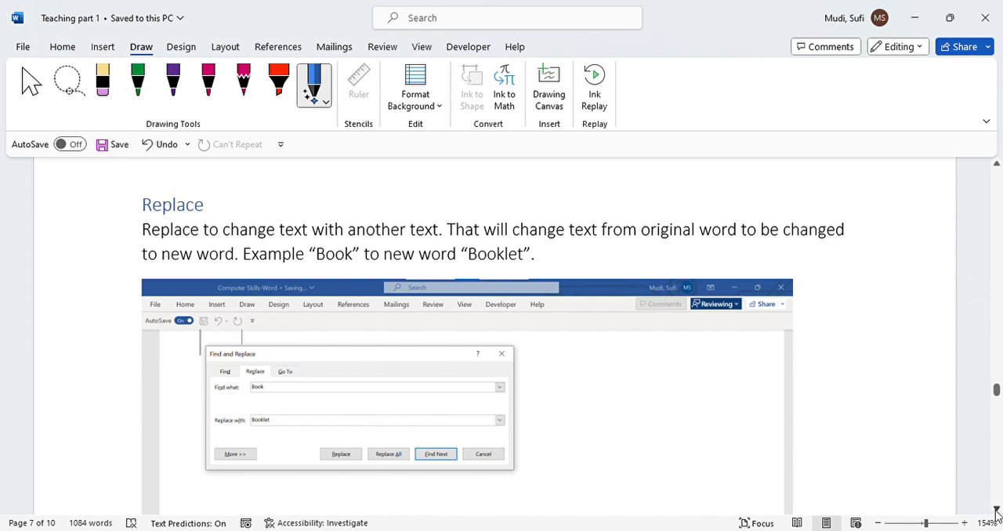
- Scroll down to page 8's Home > Editing > Replace illustration with Find, Replace and Select
scroll(down, 3)
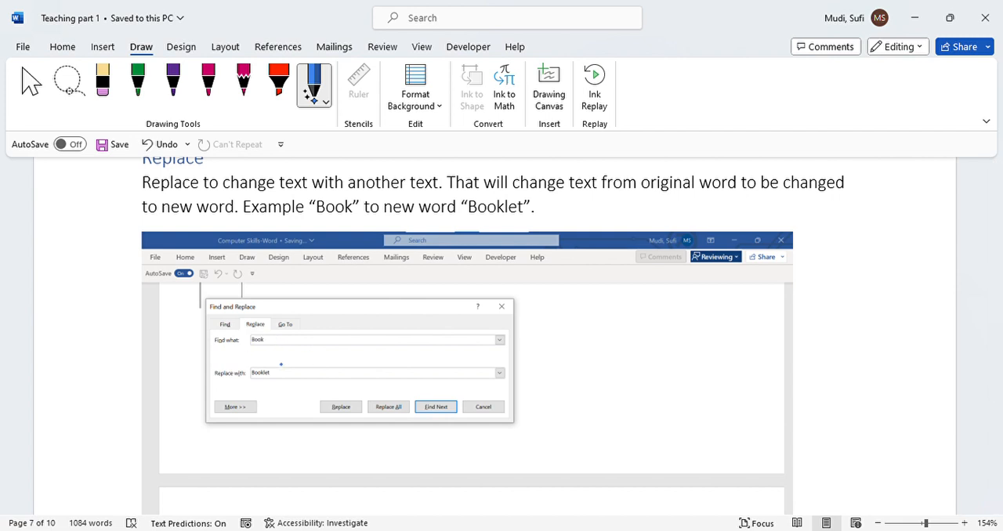
drag(251, 372, 282, 384)
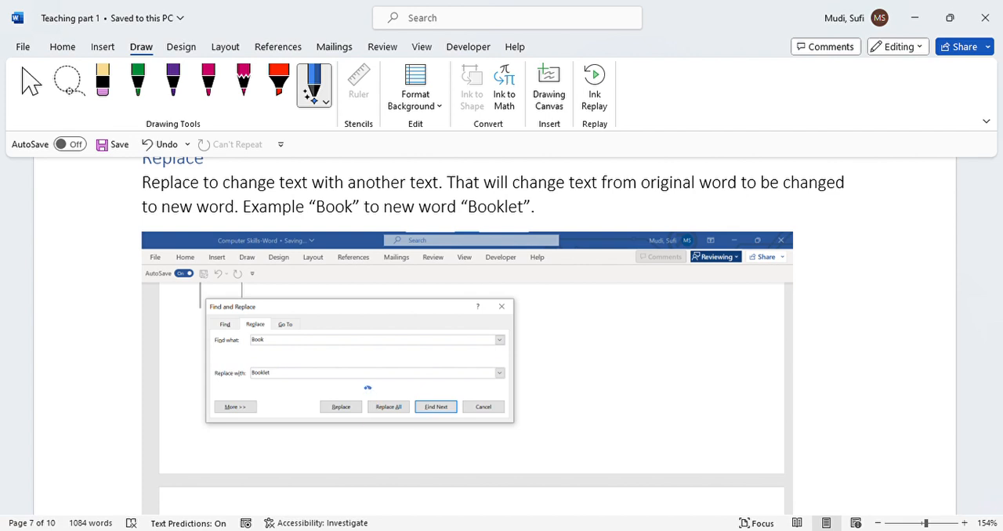
drag(357, 392, 333, 435)
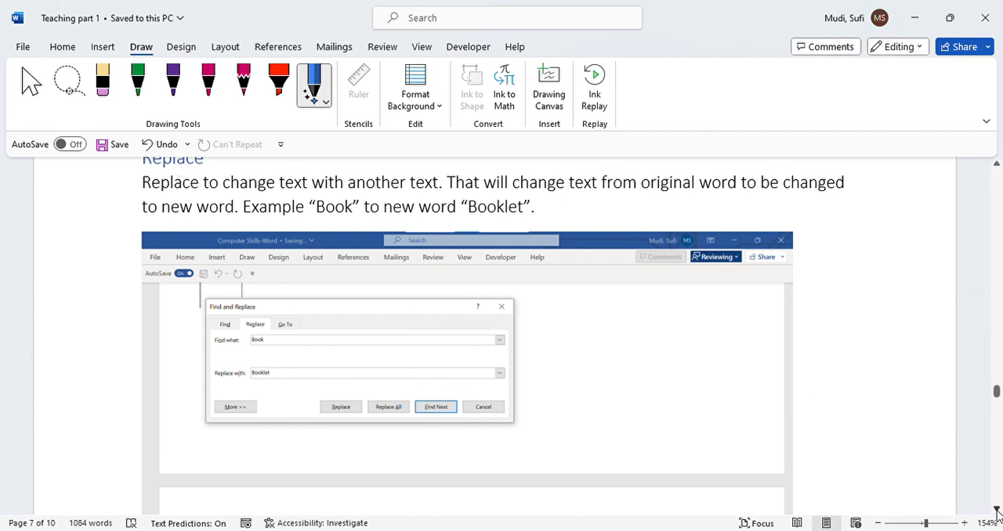
scroll(down, 3)
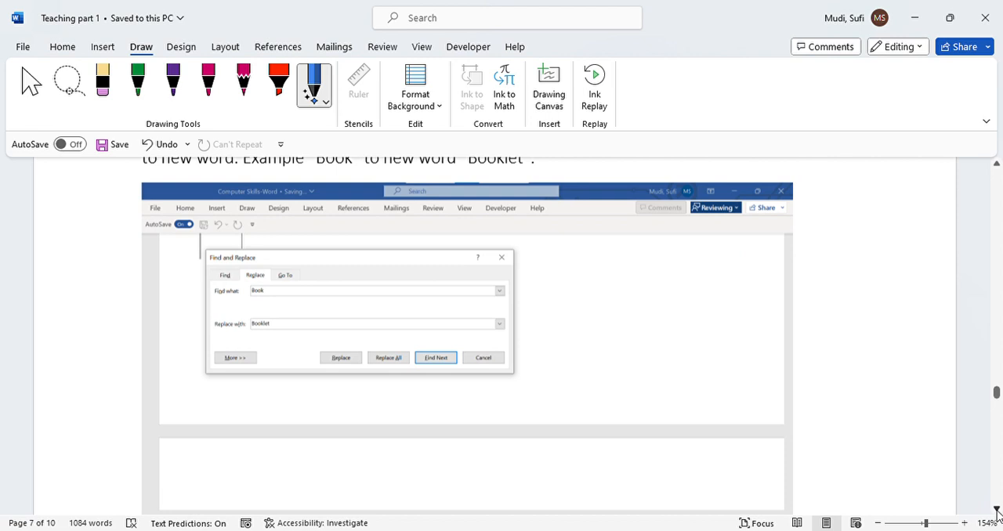
scroll(down, 3)
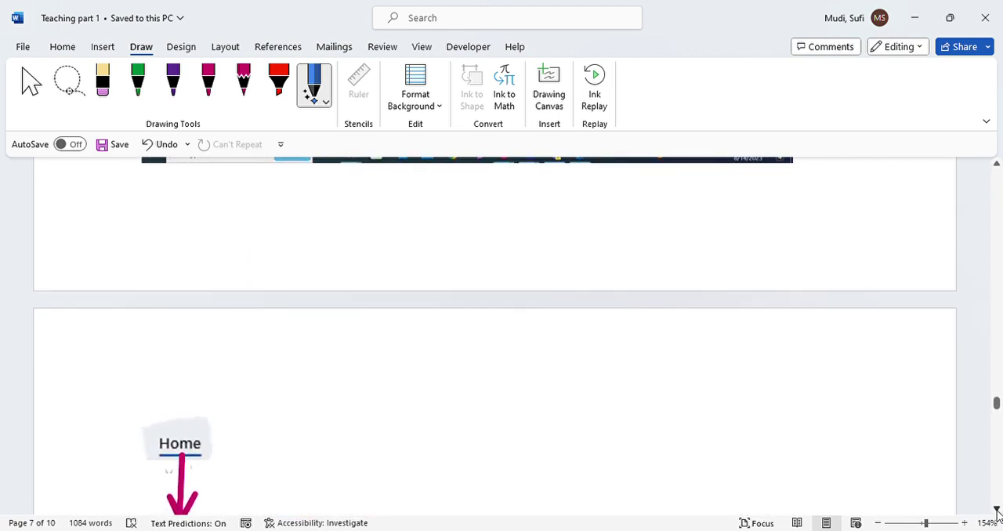
scroll(down, 3)
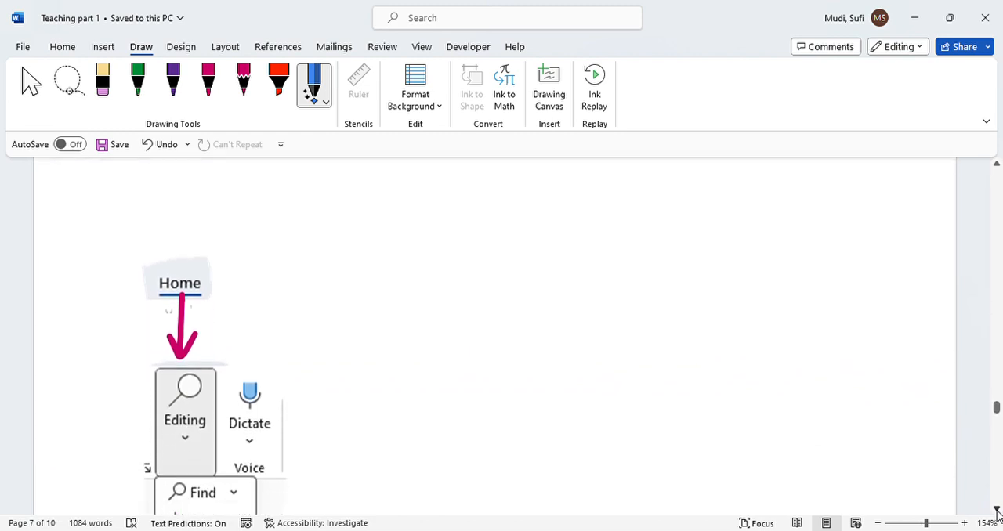
scroll(up, 3)
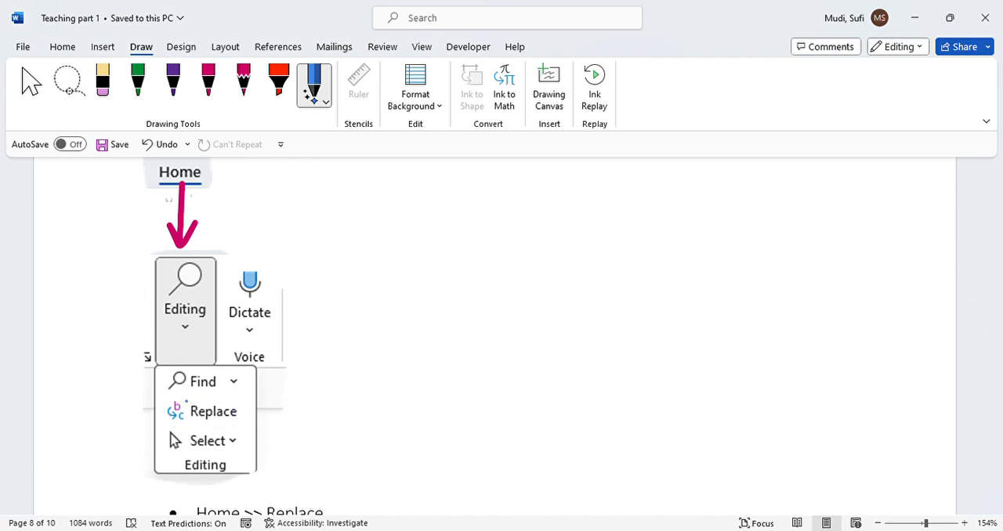
mouse_move(67, 81)
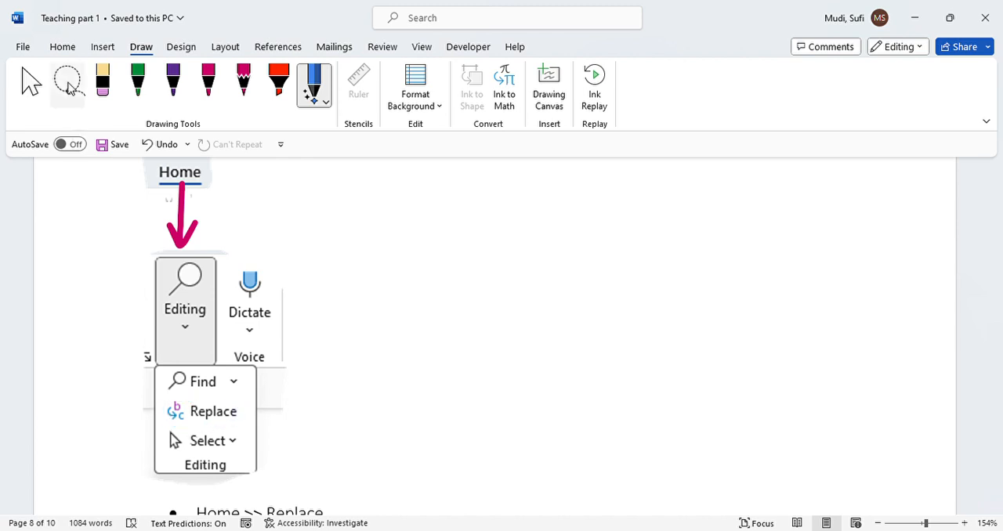
click(62, 46)
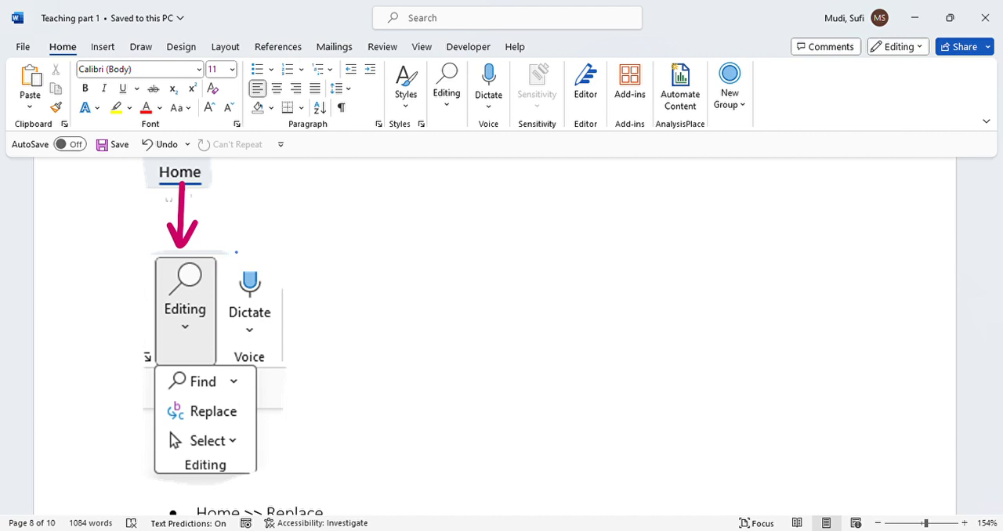
mouse_move(329, 152)
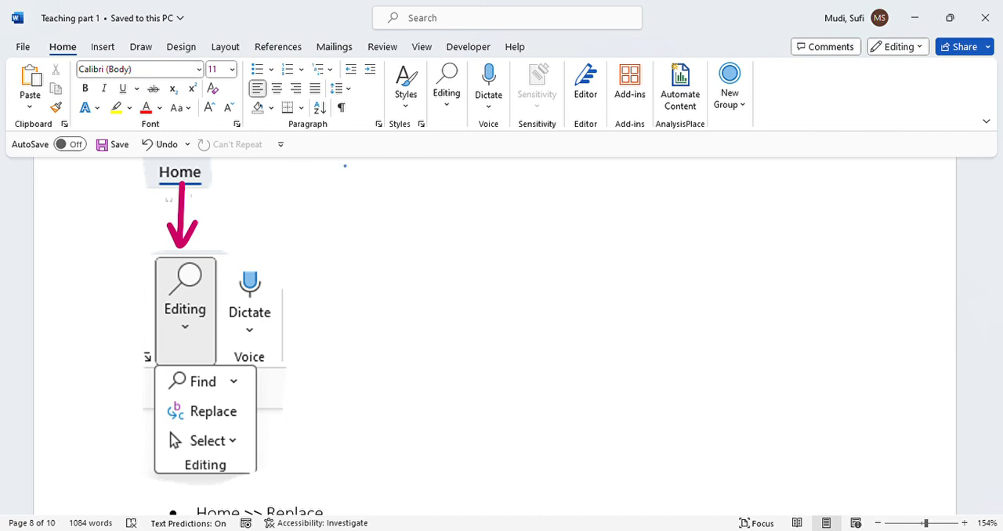
mouse_move(658, 214)
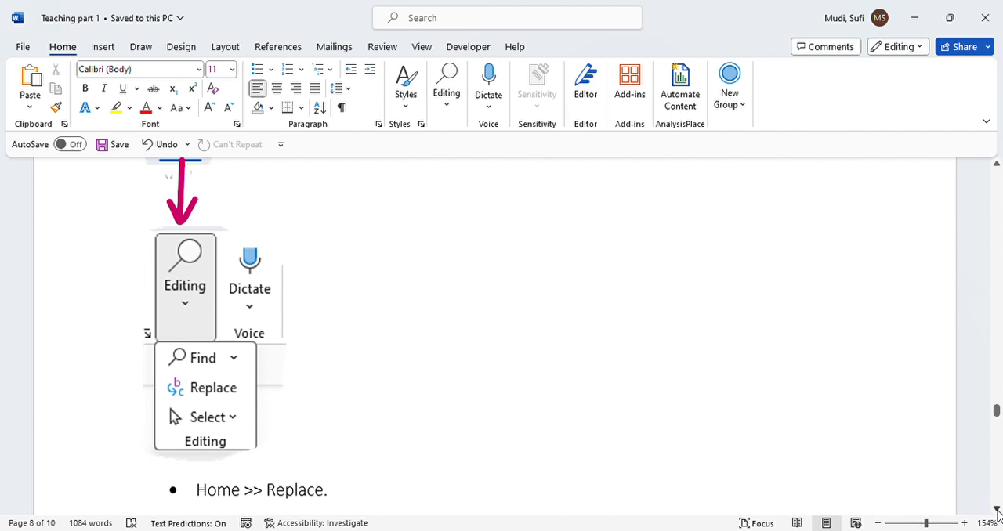
- Scroll down to the 'Home >> Replace.' bullet on page 8
scroll(down, 3)
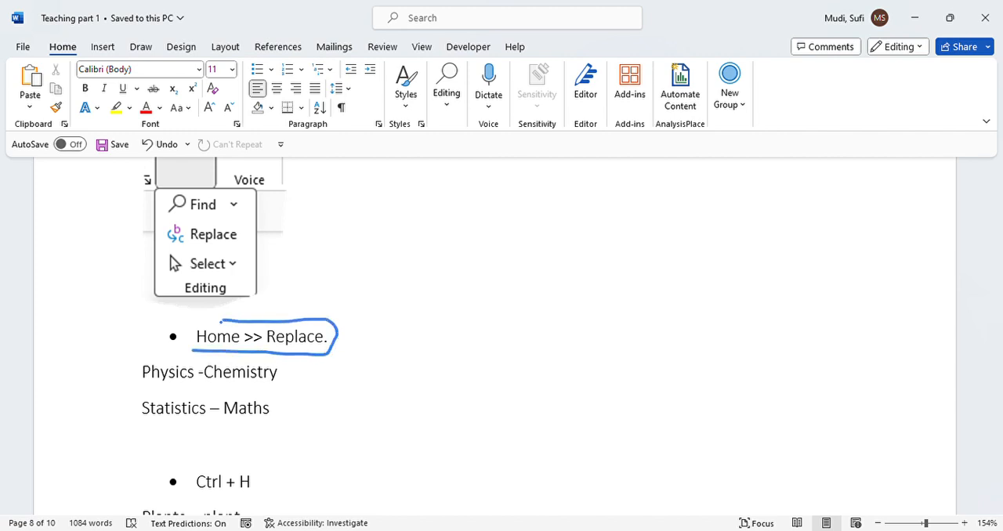
- Select the 'Home >> Replace.' line, then a word in the pair below Ctrl + H
triple_click(261, 337)
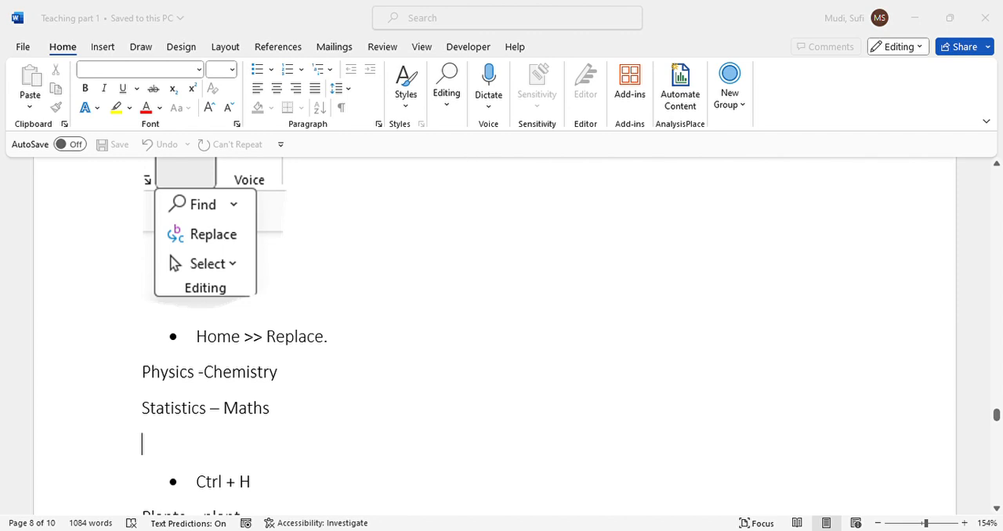
mouse_move(469, 348)
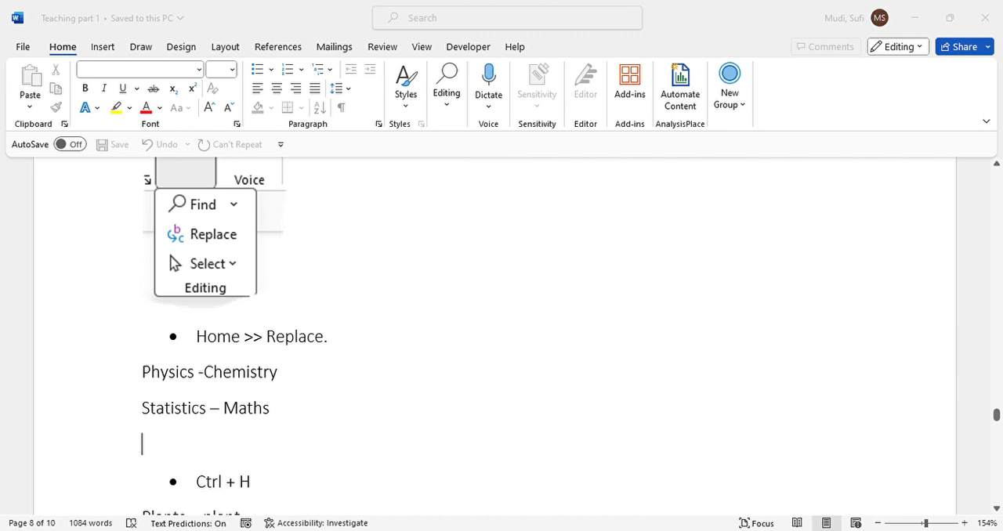
mouse_move(568, 381)
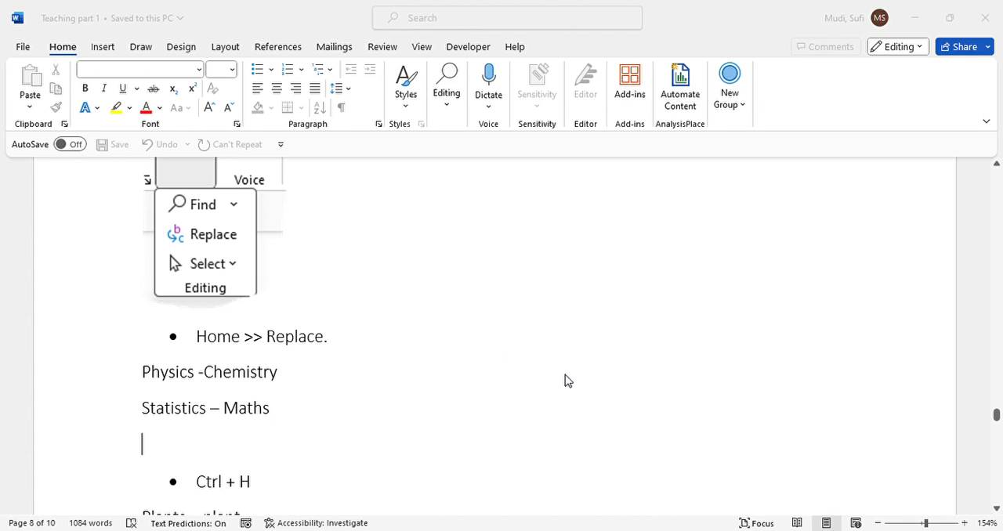
double_click(166, 372)
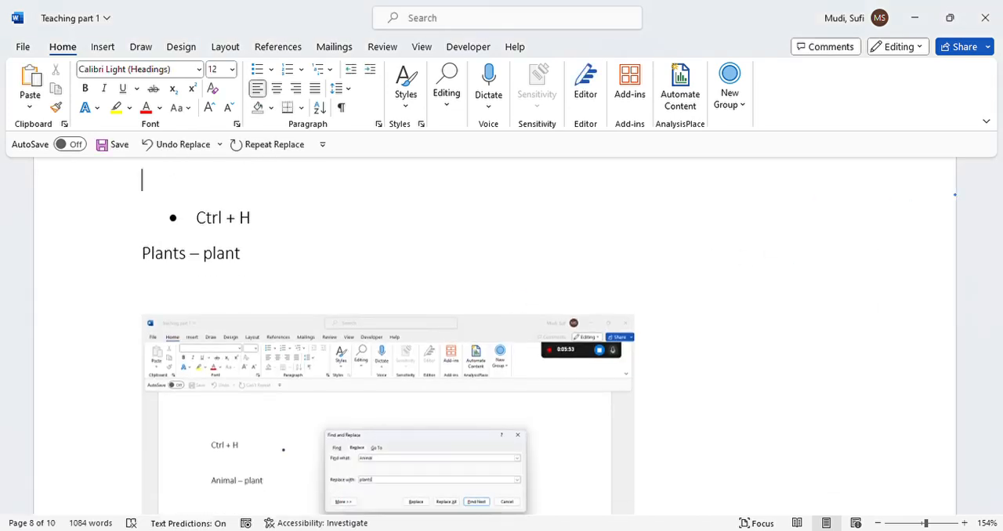
scroll(up, 3)
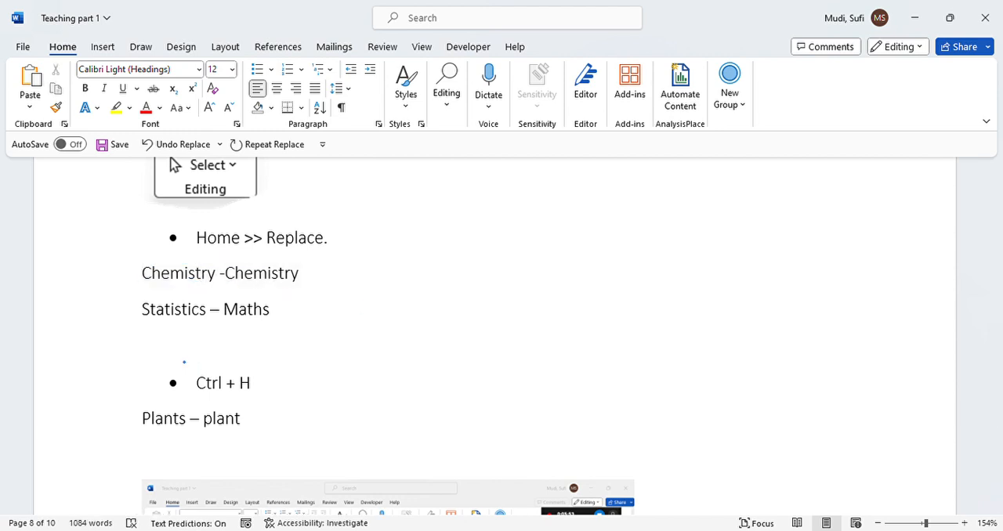
click(142, 346)
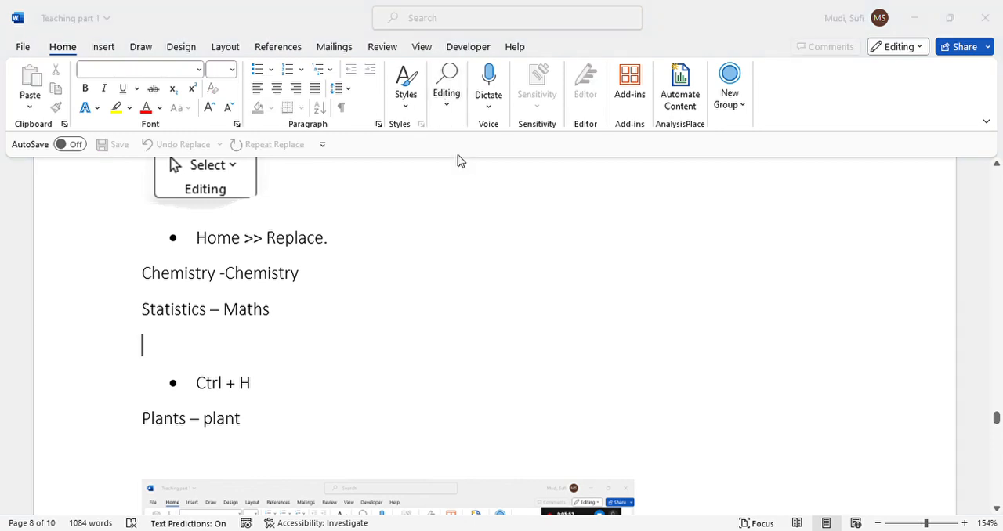
mouse_move(484, 298)
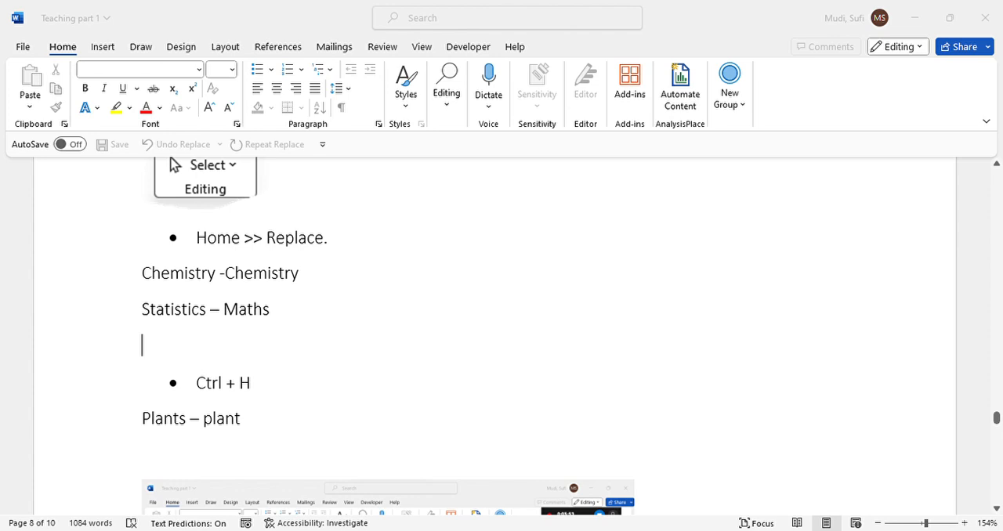
mouse_move(483, 306)
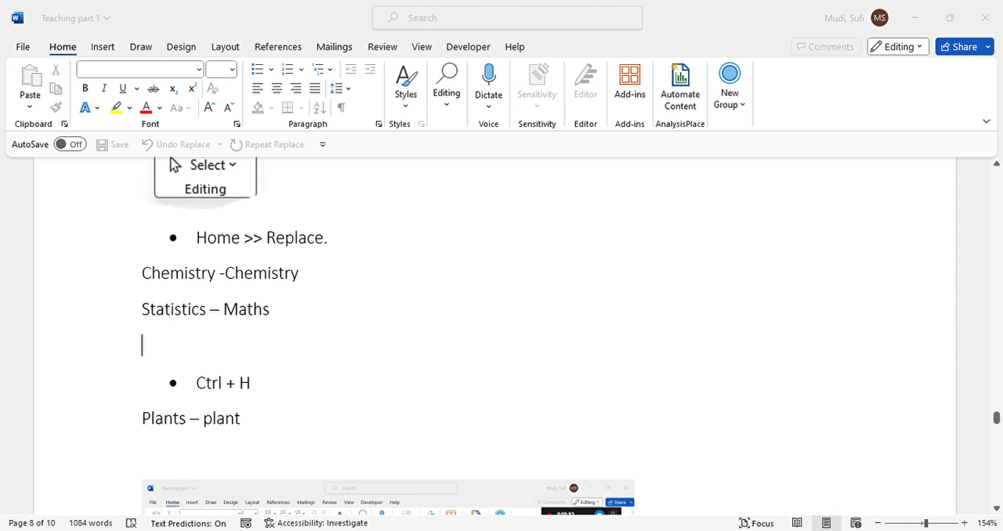
mouse_move(500, 341)
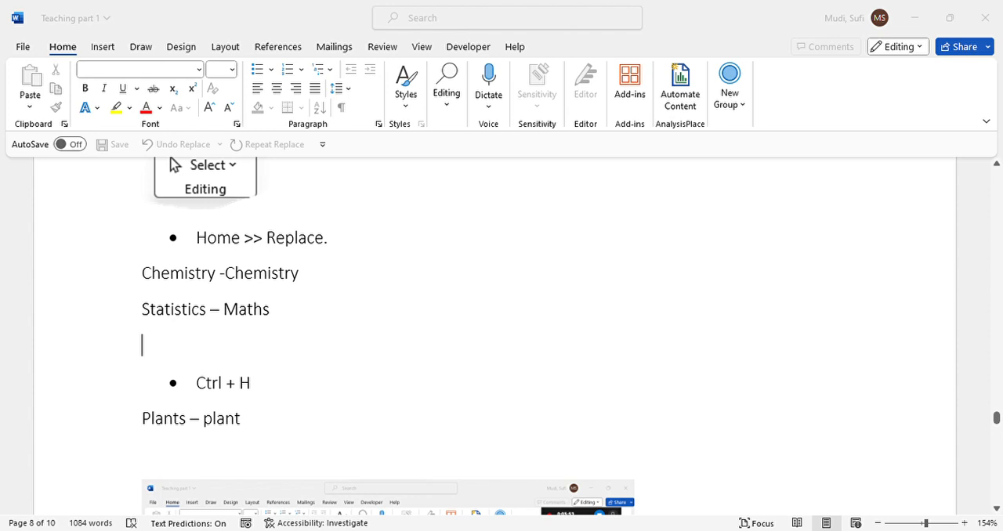
mouse_move(601, 297)
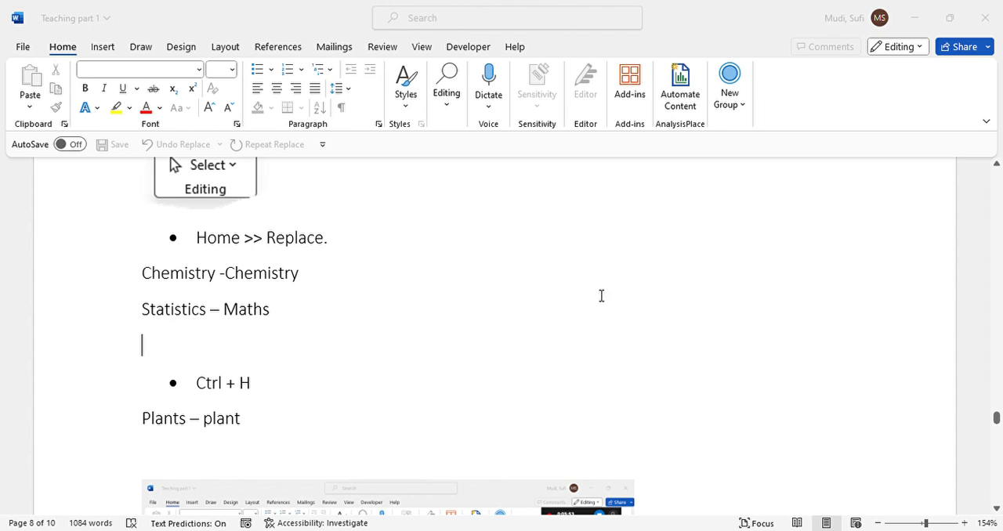
mouse_move(600, 274)
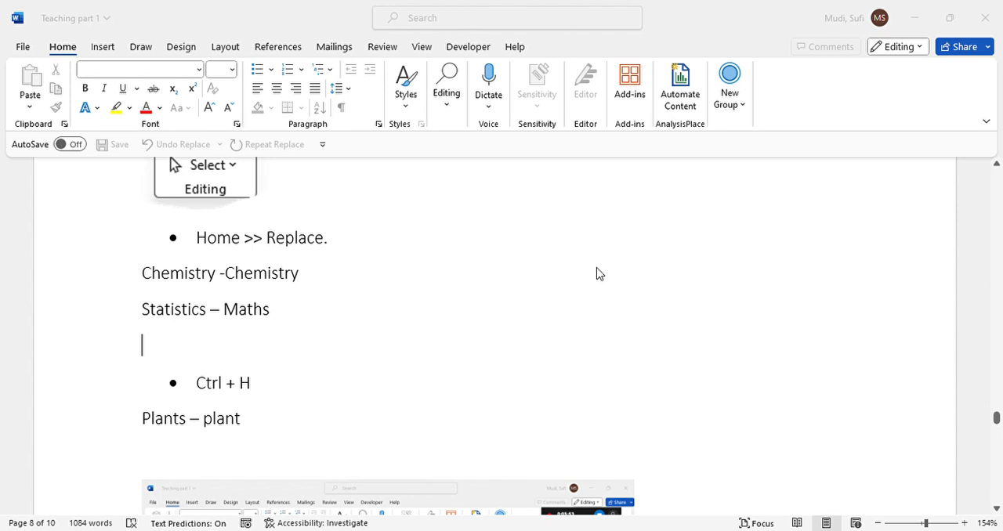
mouse_move(463, 155)
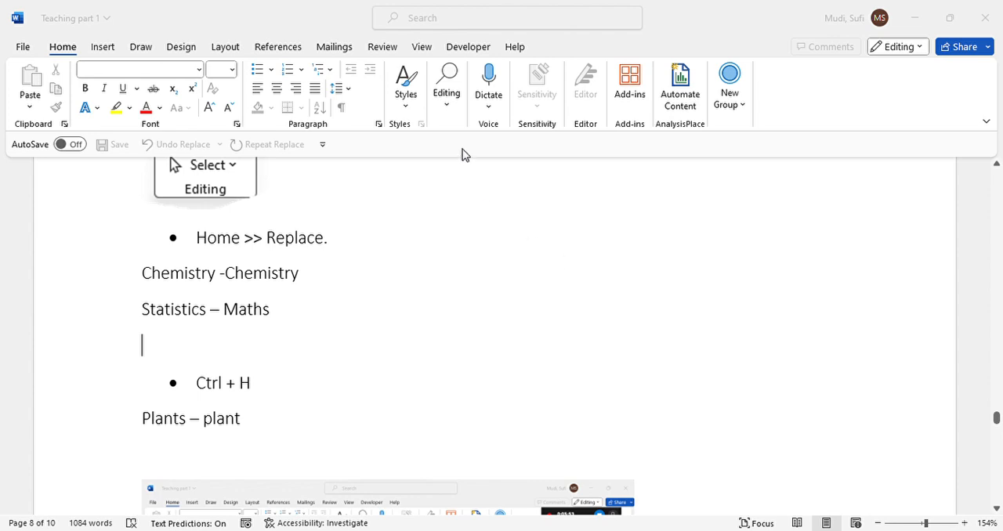
mouse_move(506, 39)
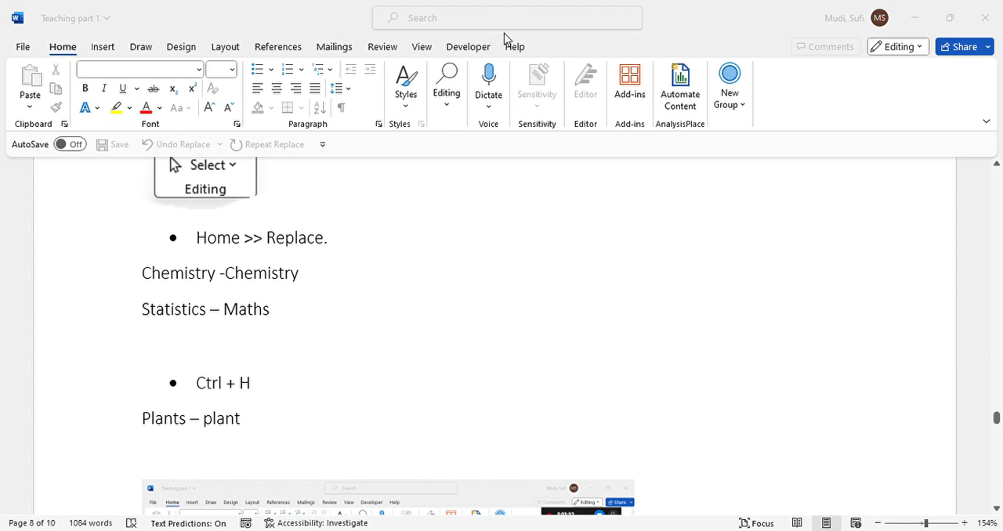
mouse_move(374, 231)
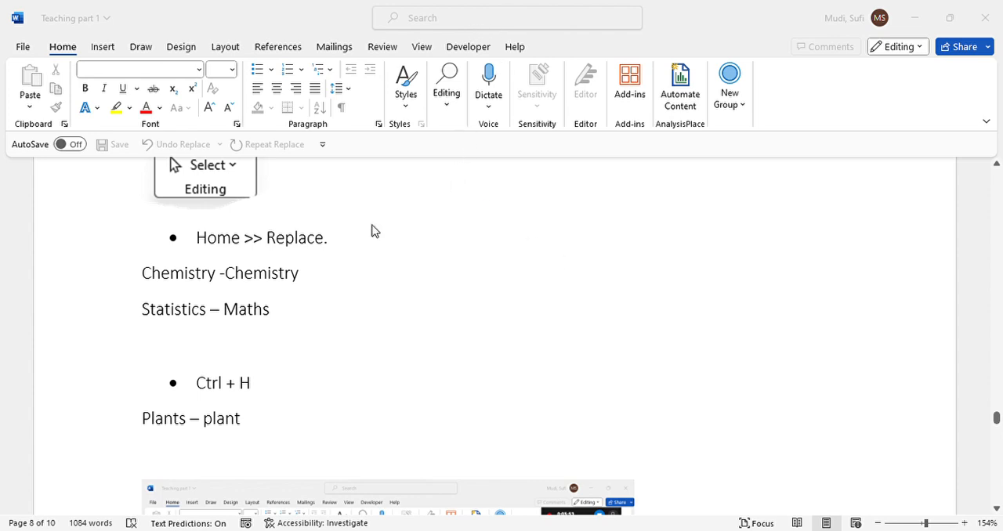
mouse_move(754, 398)
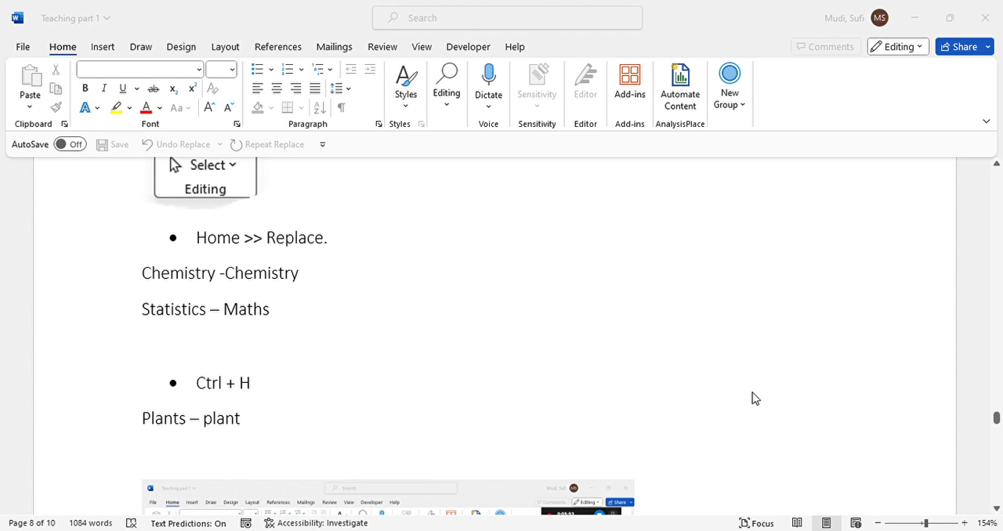
mouse_move(373, 409)
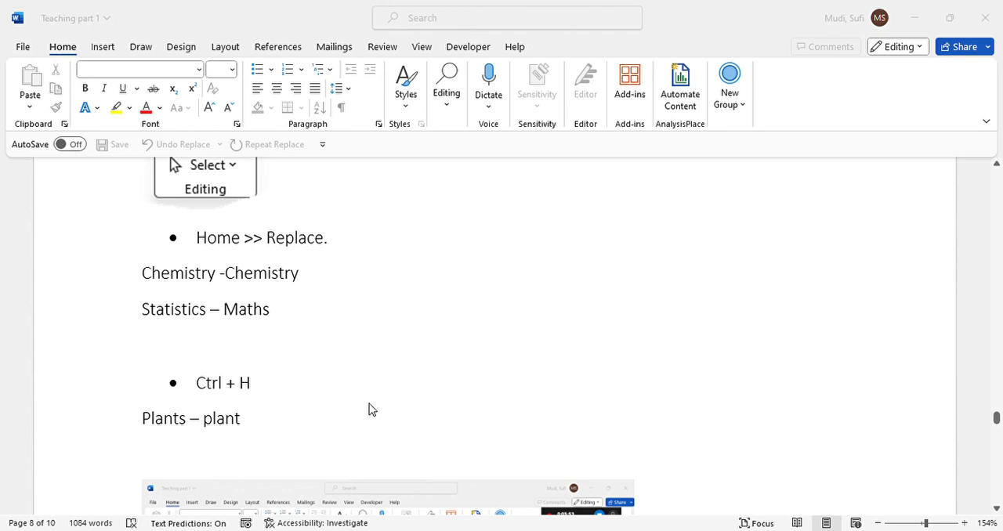
mouse_move(575, 389)
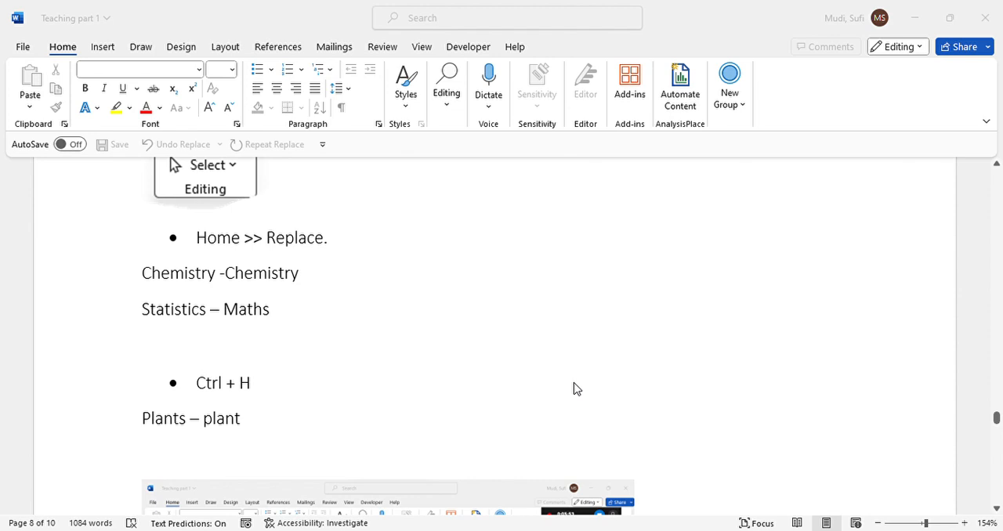
double_click(173, 309)
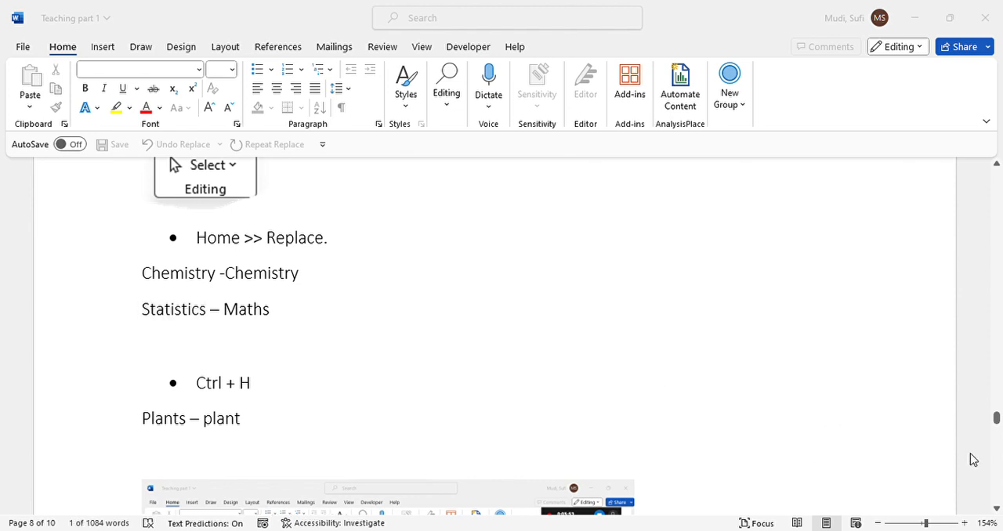
- Replace Statistics with Maths and paste that dialog's screenshot below the Statistics – Maths line
double_click(173, 308)
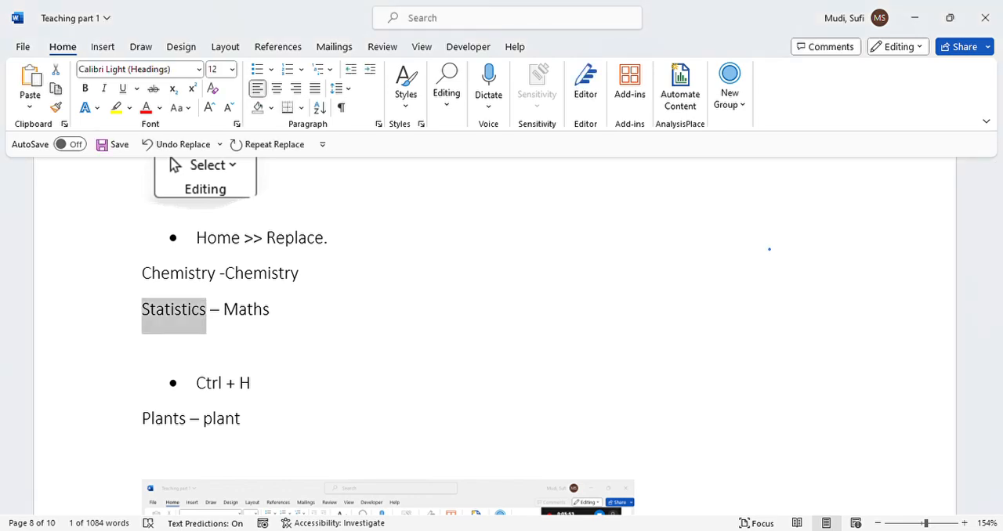
click(289, 329)
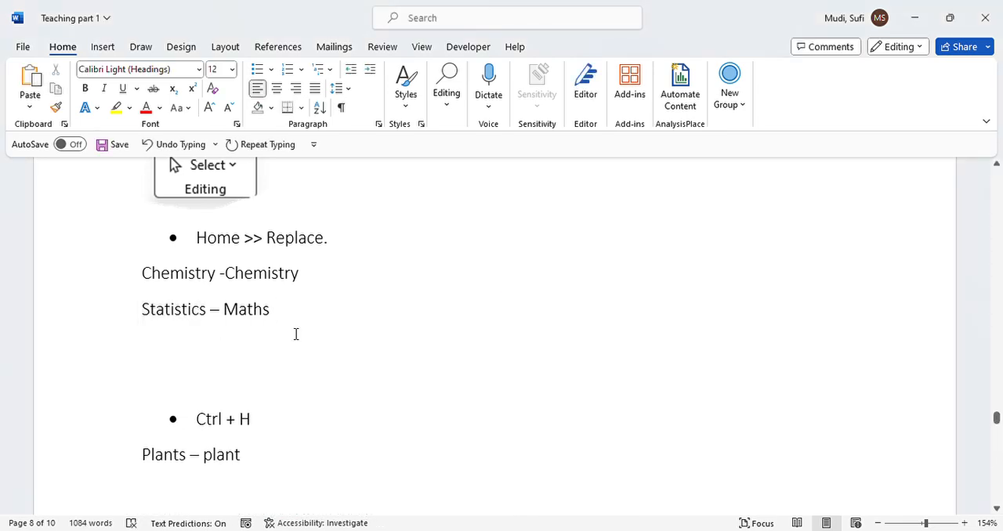
key(Ctrl+H)
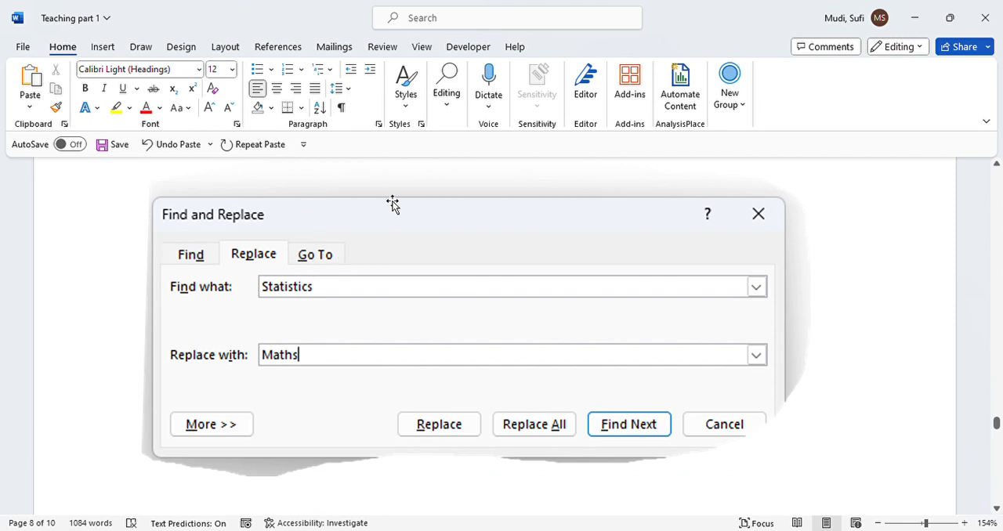
mouse_move(298, 374)
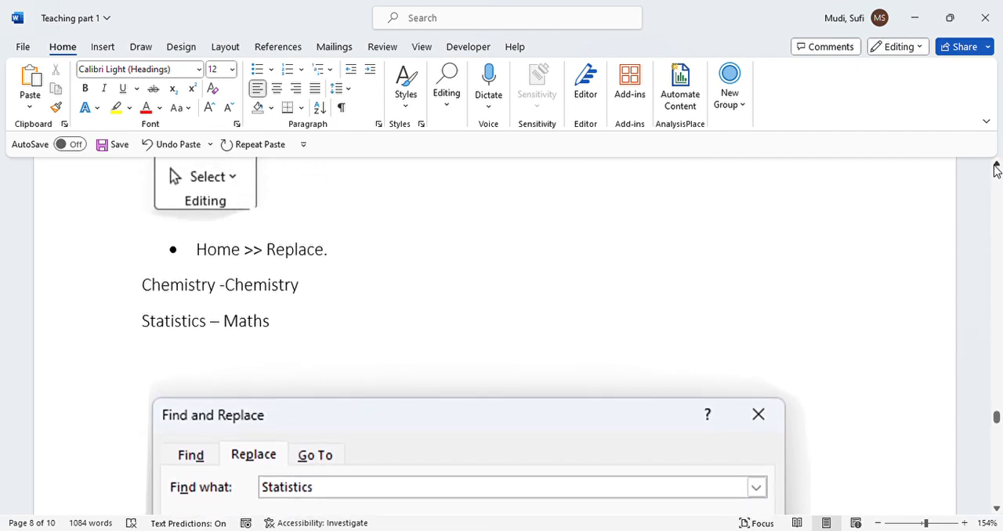
mouse_move(999, 270)
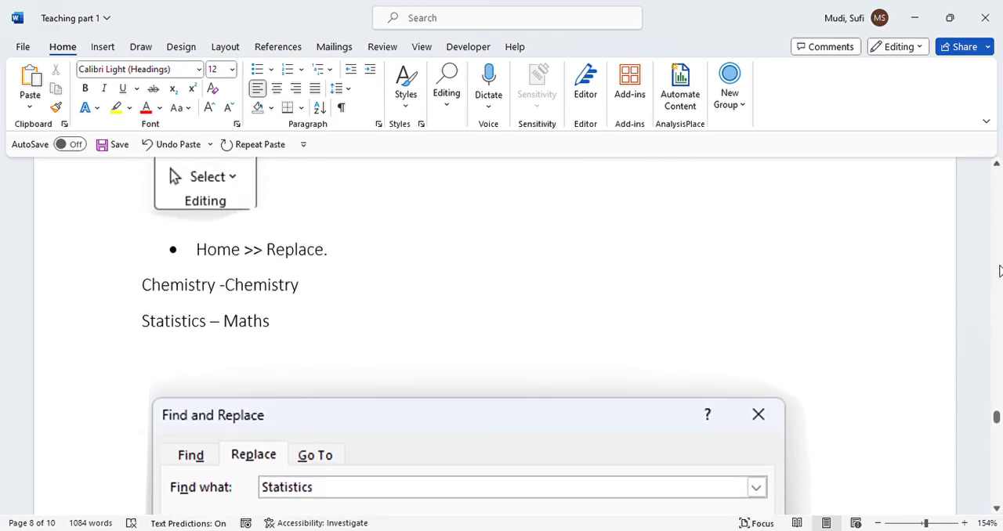
text(Maths)
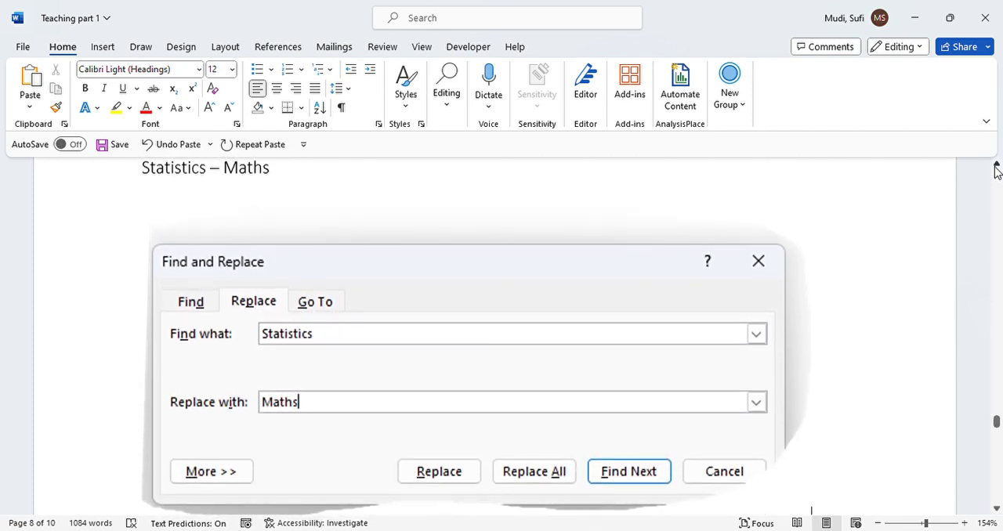
drag(466, 261, 466, 391)
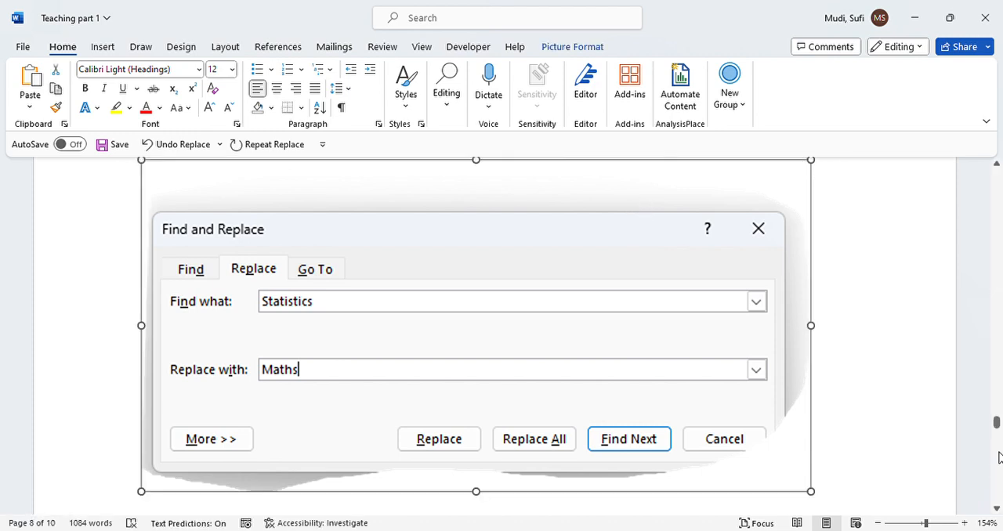
scroll(down, 3)
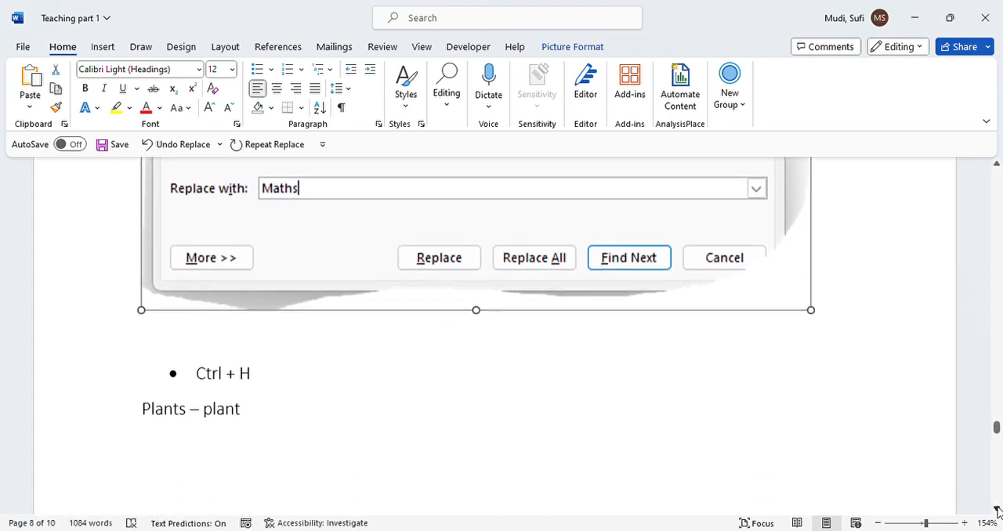
- Select the Ctrl + H text and pick a Draw-tab pen for annotating
click(723, 258)
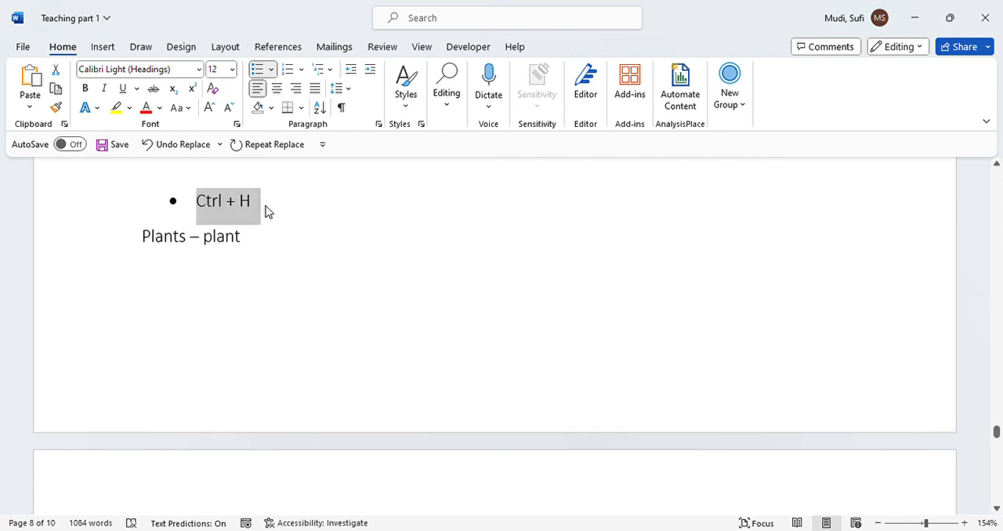
click(141, 46)
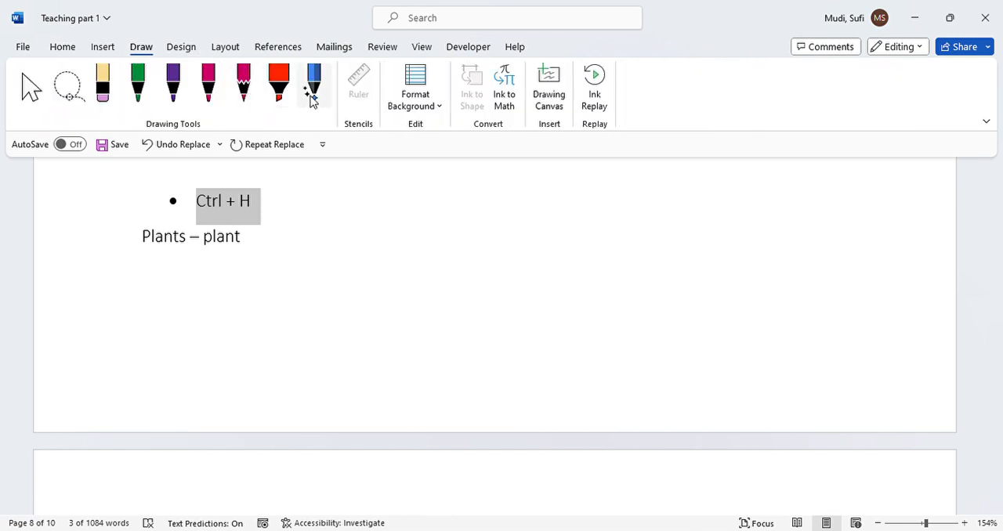
click(313, 82)
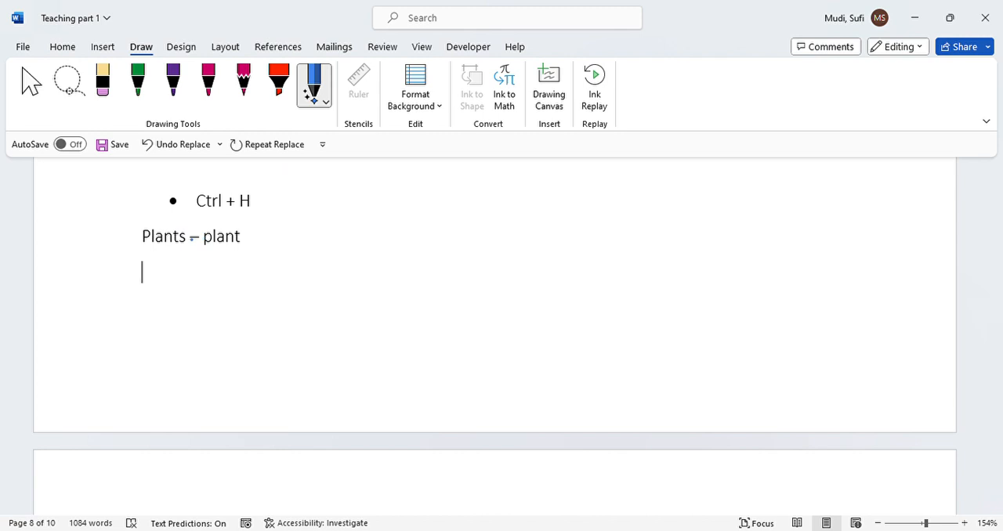
- Change the line under Ctrl + H from 'Plants – plant' to 'Animal – plant'
click(186, 236)
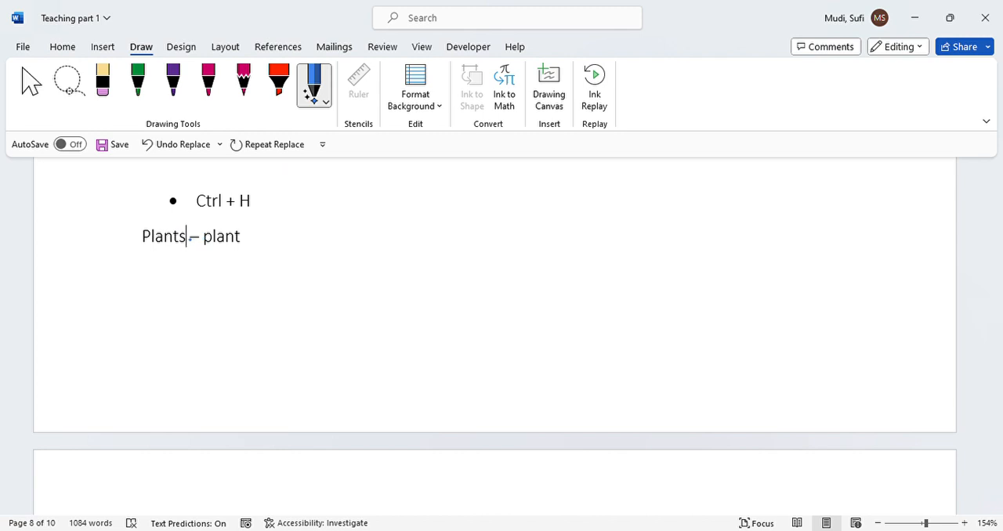
key(Backspace)
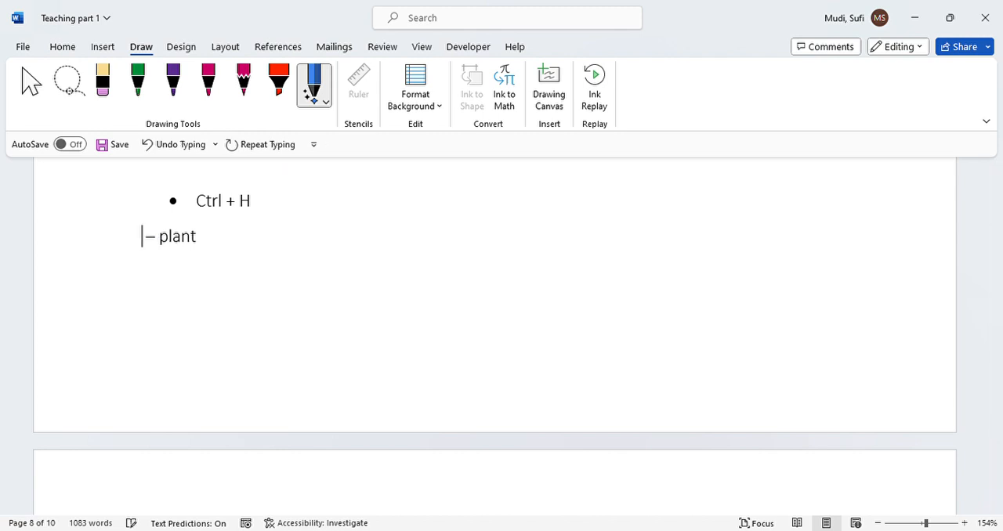
text(Anim)
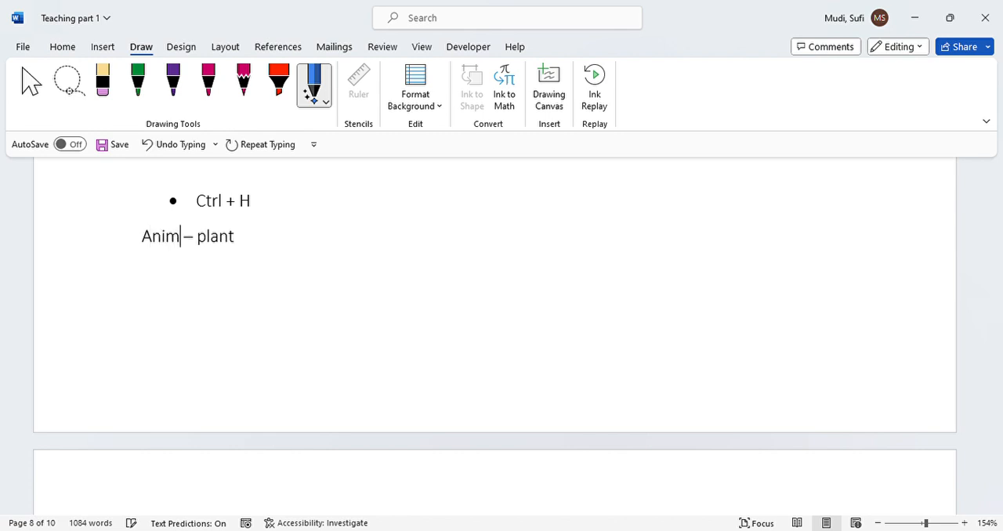
text(al)
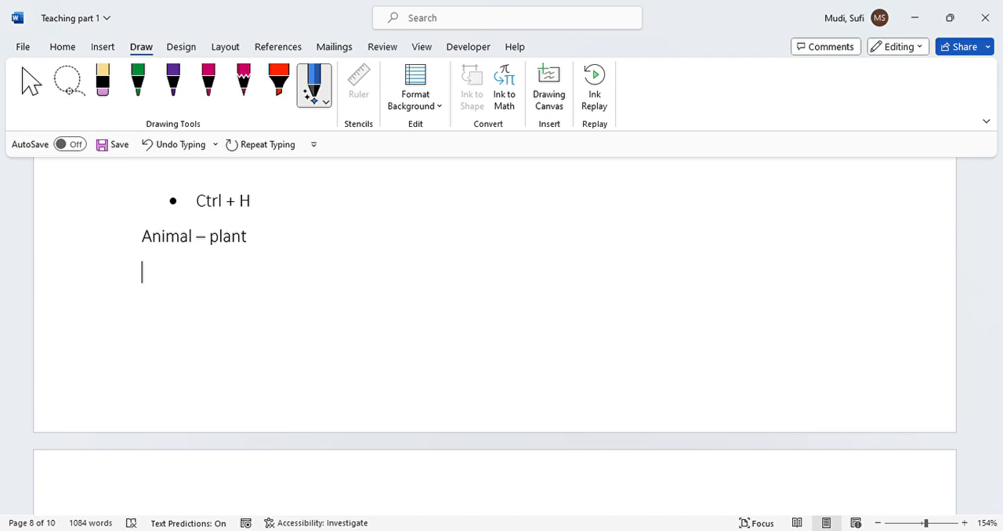
mouse_move(304, 249)
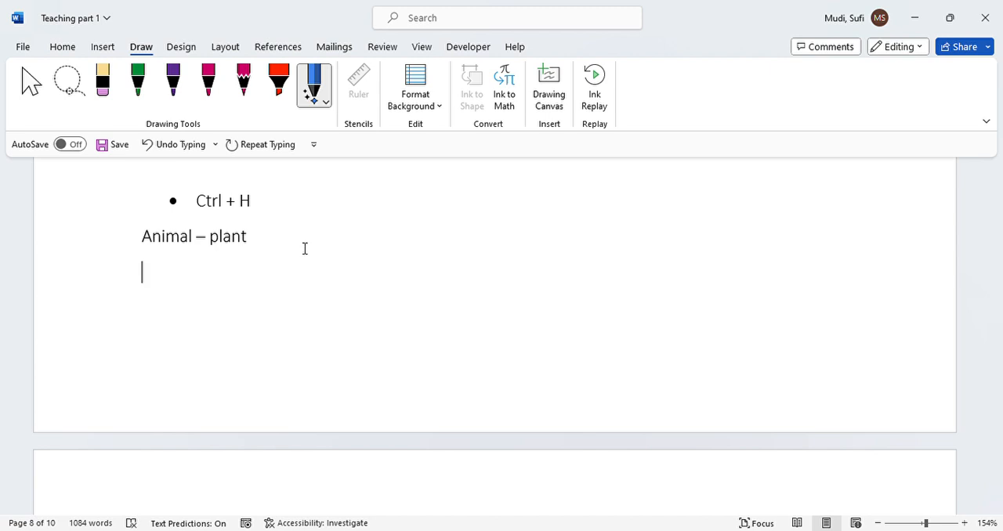
mouse_move(302, 247)
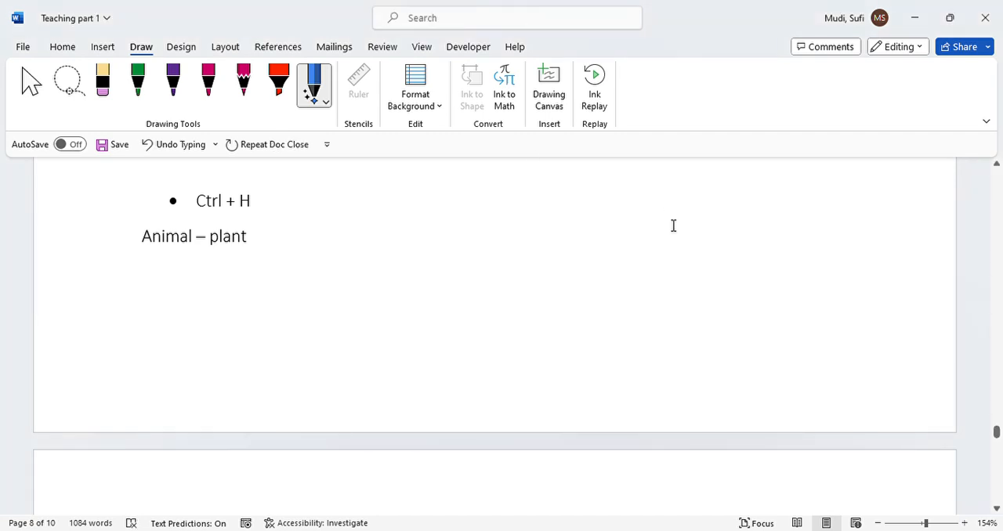
click(142, 271)
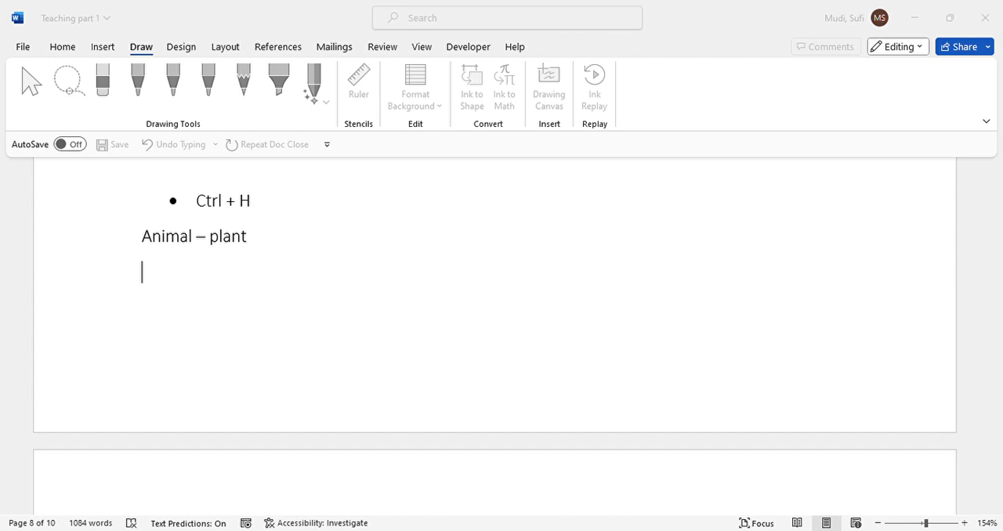
mouse_move(540, 301)
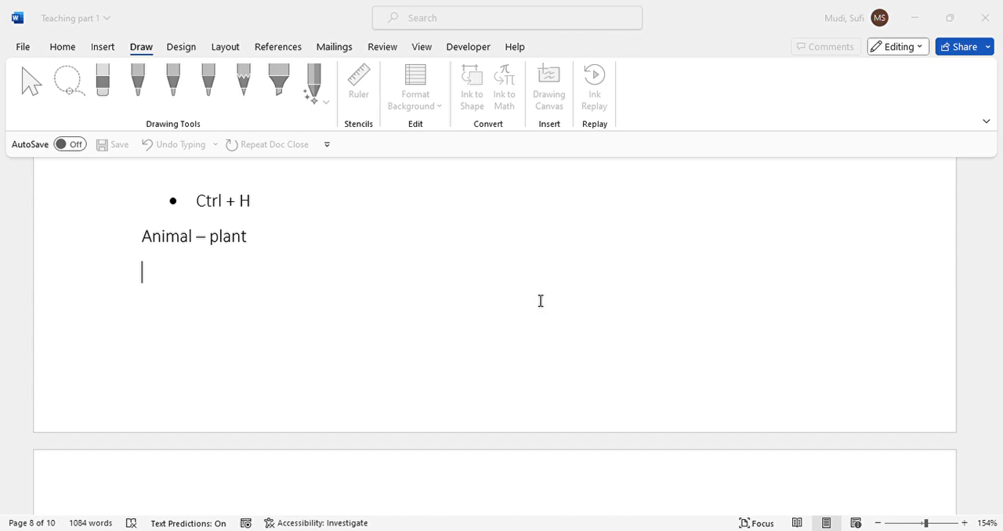
mouse_move(516, 343)
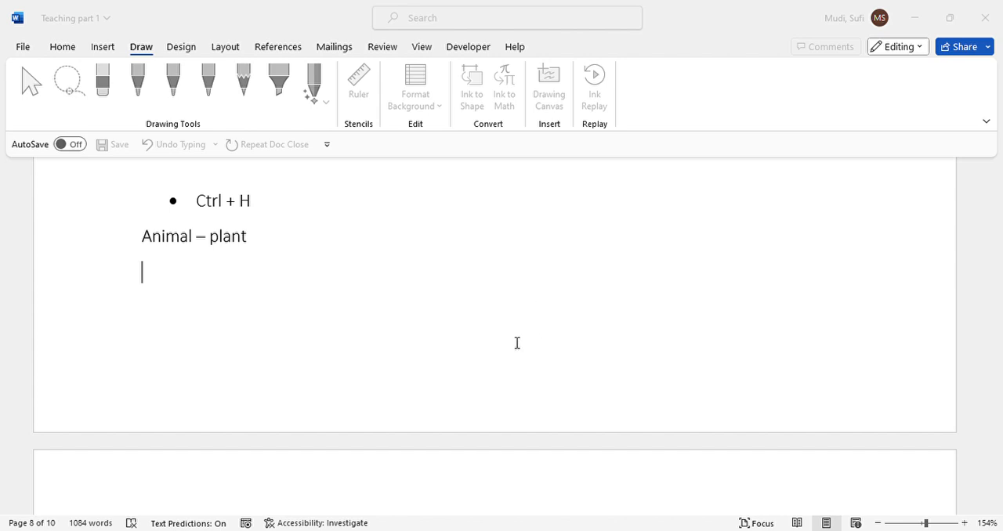
mouse_move(516, 343)
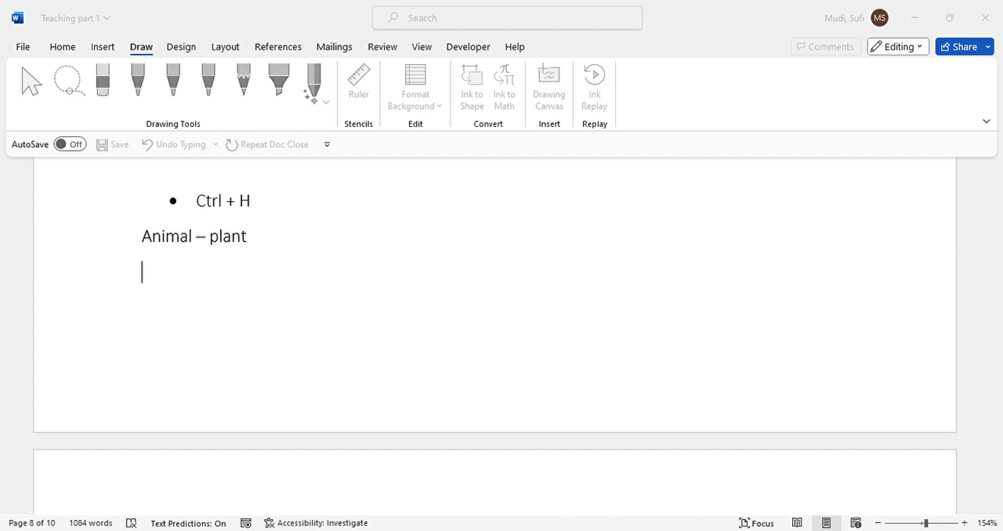
mouse_move(516, 343)
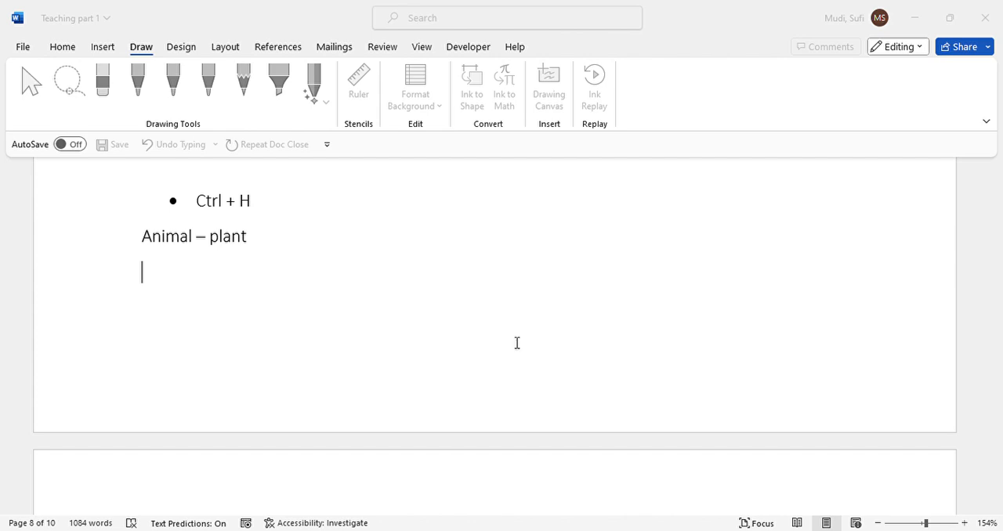
- Select 'Animal' and enter 'Plant' as its replacement in Find and Replace
double_click(166, 236)
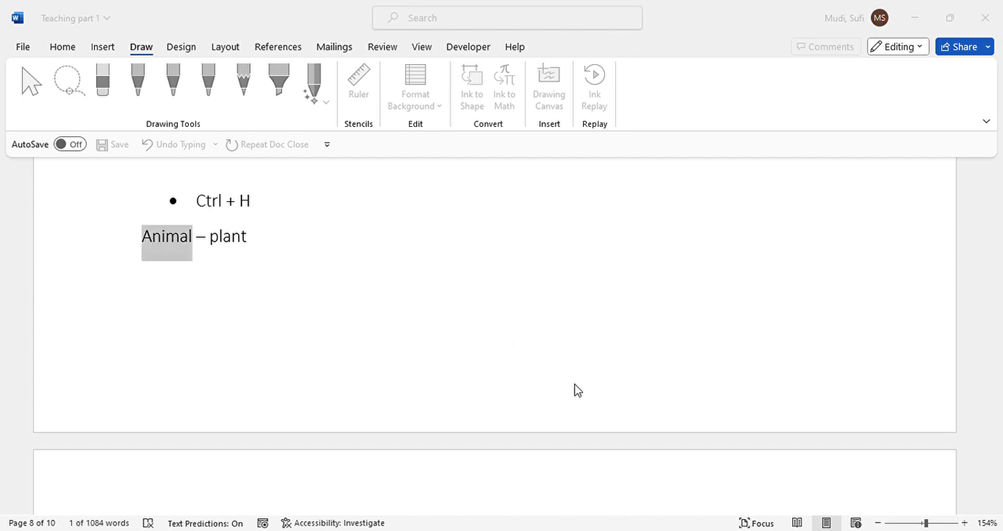
text(Plant)
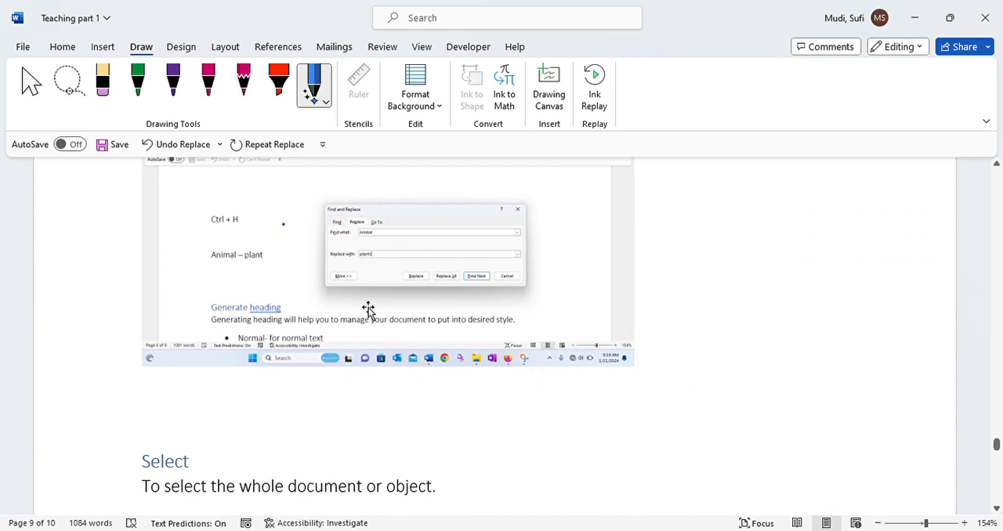
mouse_move(420, 301)
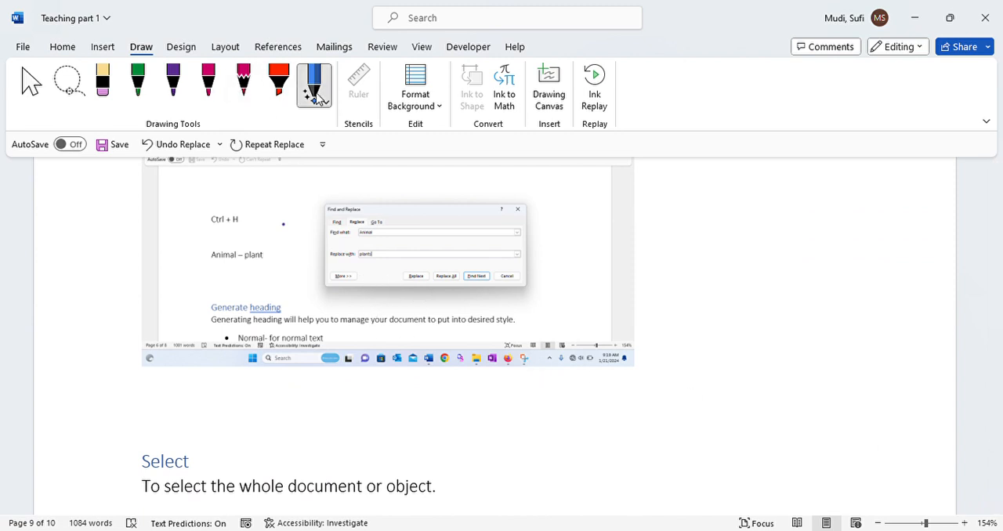
mouse_move(566, 190)
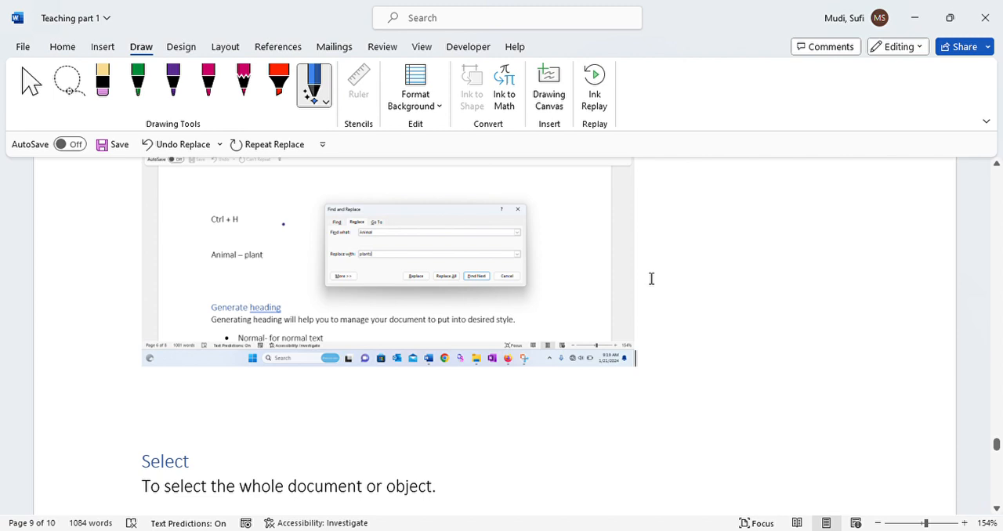
mouse_move(347, 156)
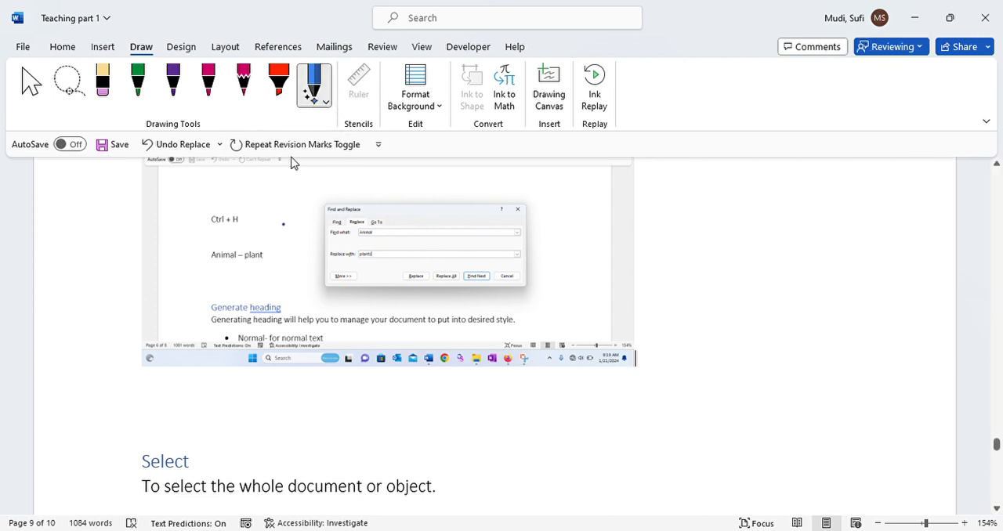
- Circle the screenshot's Replace button with the pink pen, then undo the ink
click(208, 81)
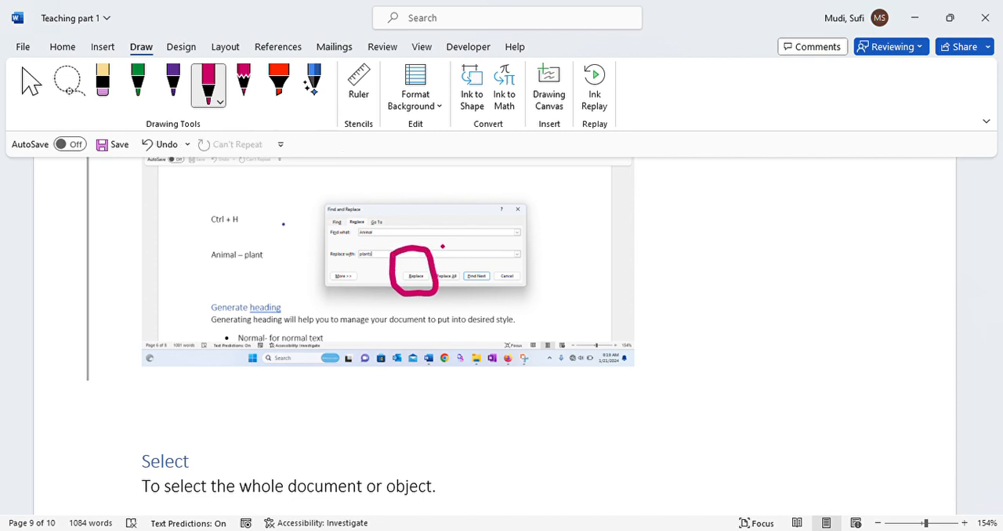
drag(431, 243, 462, 314)
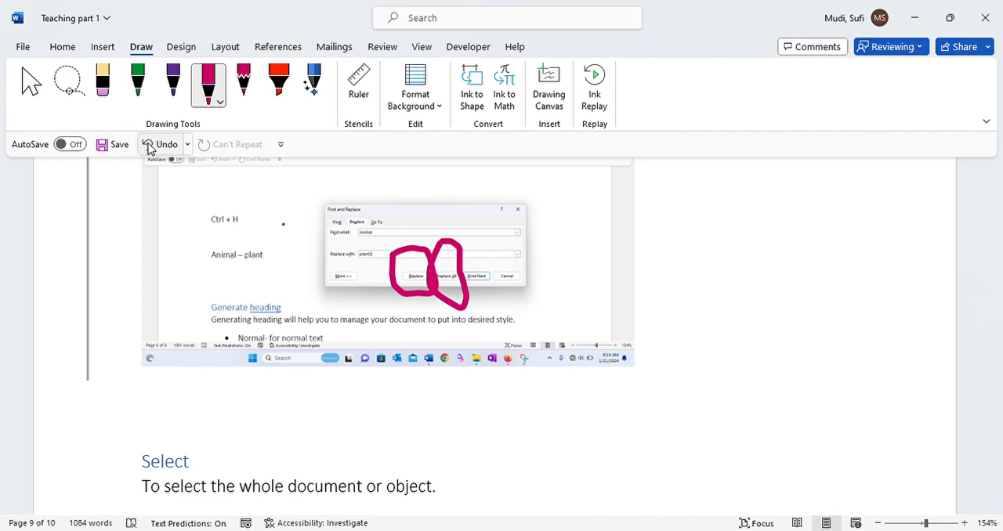
click(148, 144)
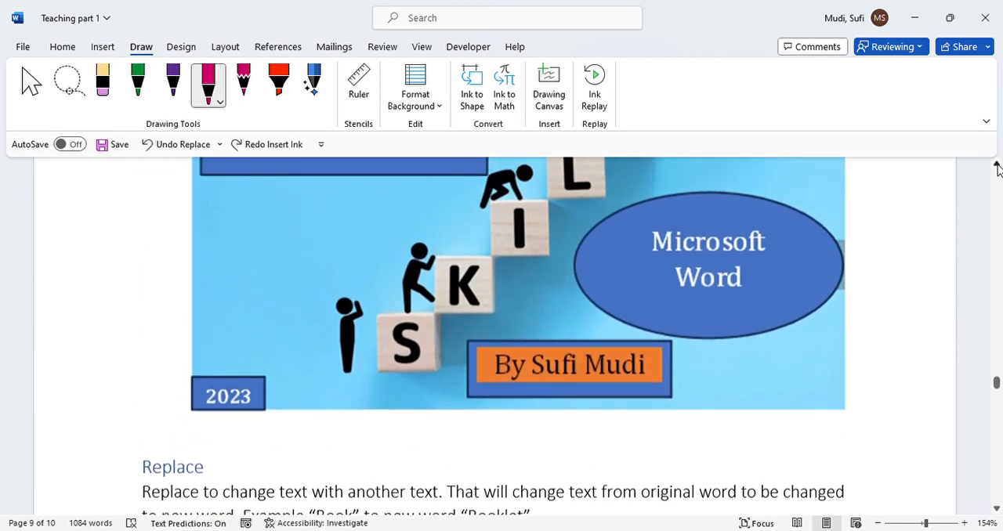
- Scroll past the cover image and Replace section to the Editing-group illustration
scroll(up, 3)
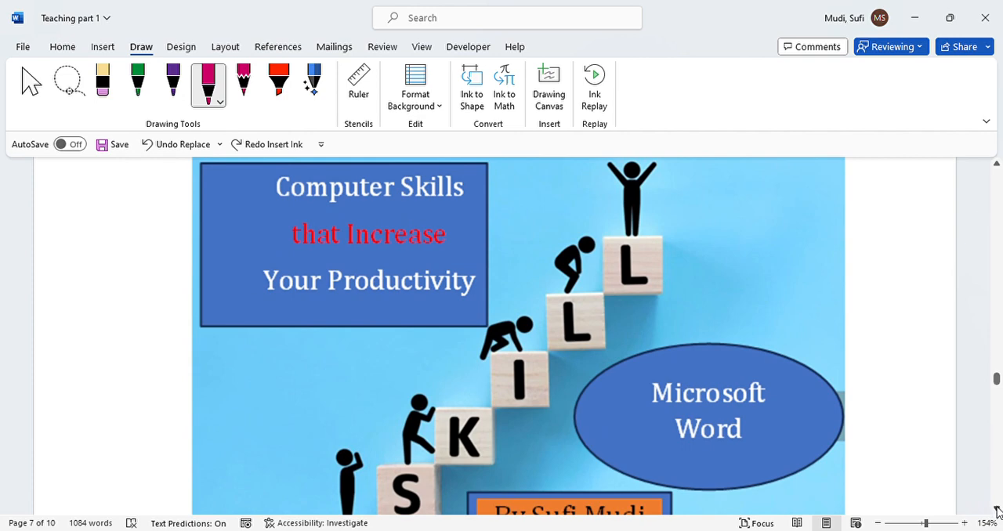
scroll(down, 3)
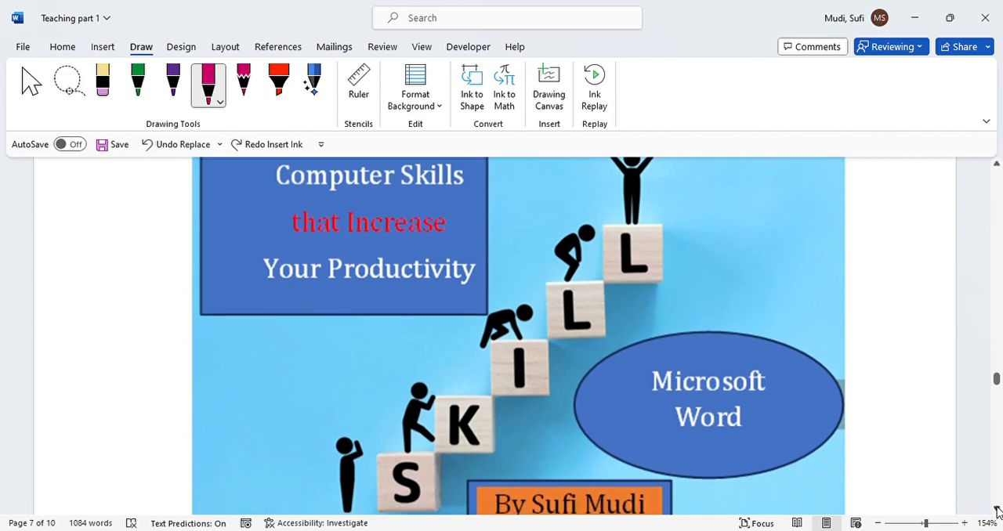
scroll(down, 3)
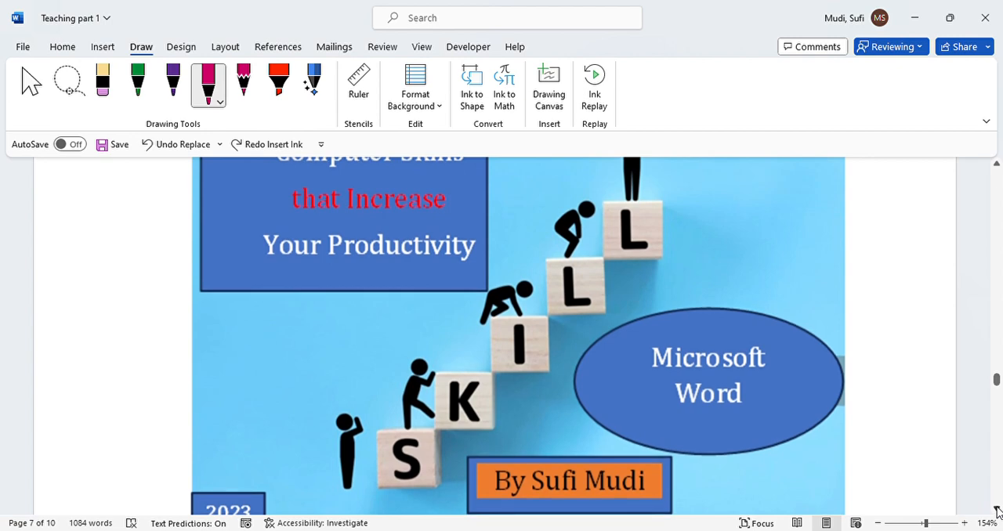
scroll(down, 3)
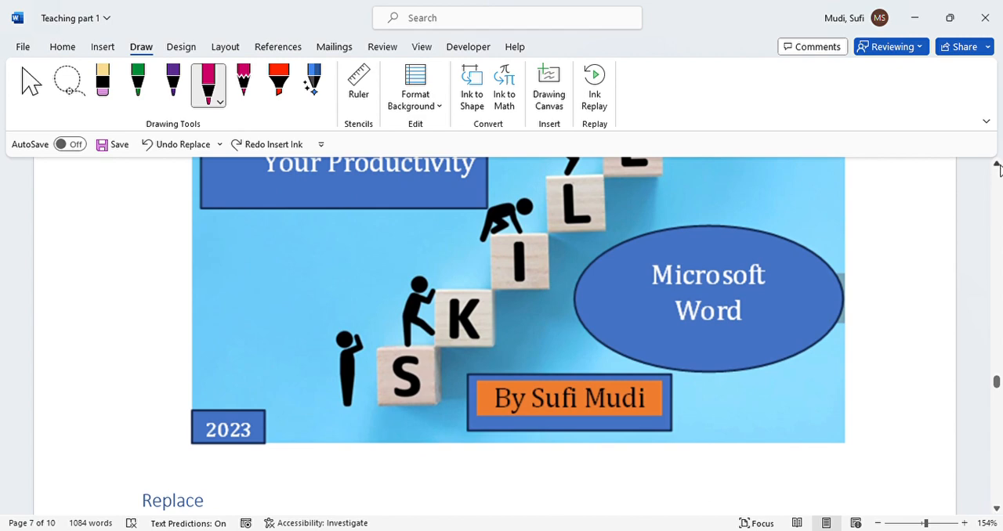
scroll(up, 3)
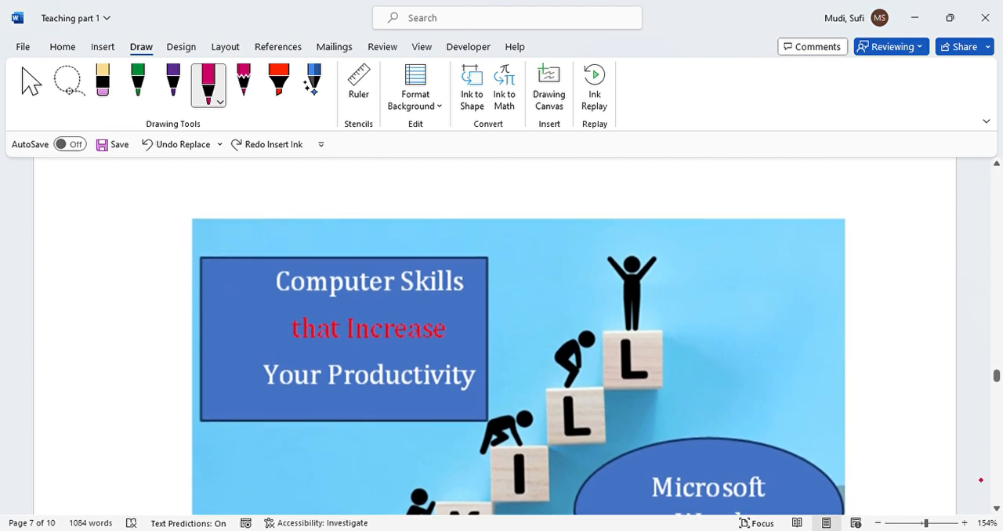
scroll(down, 3)
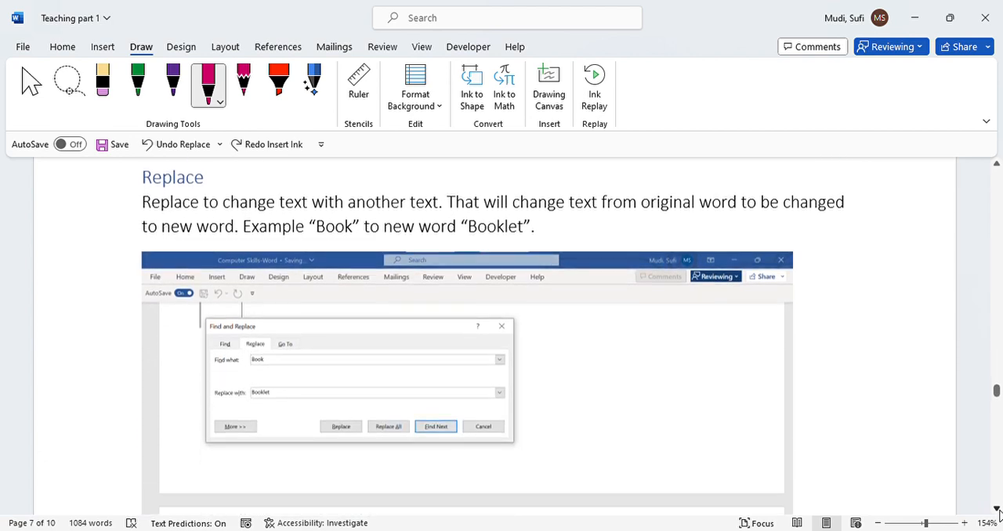
scroll(down, 3)
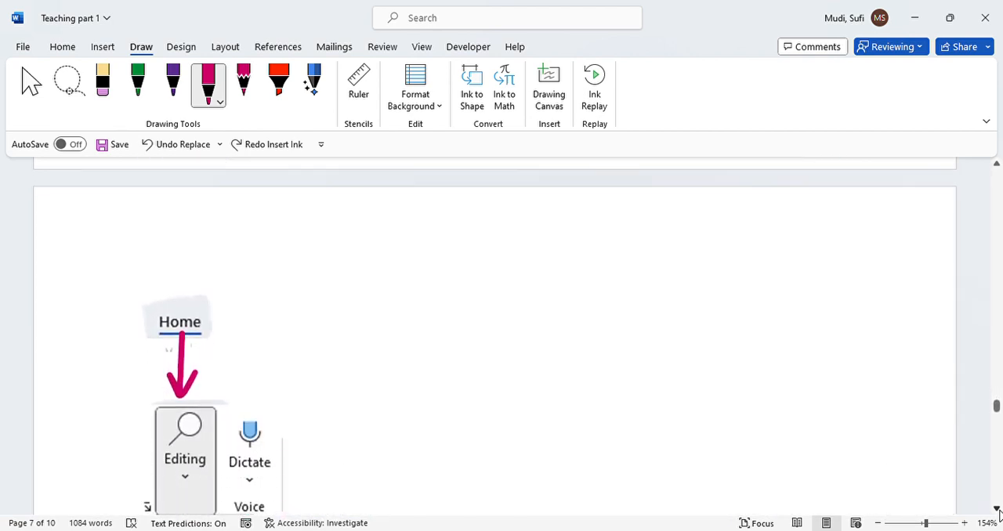
- Draw pink loops around the Statistics-to-Maths screenshot's Replace buttons and the Ctrl + H bullet
click(213, 188)
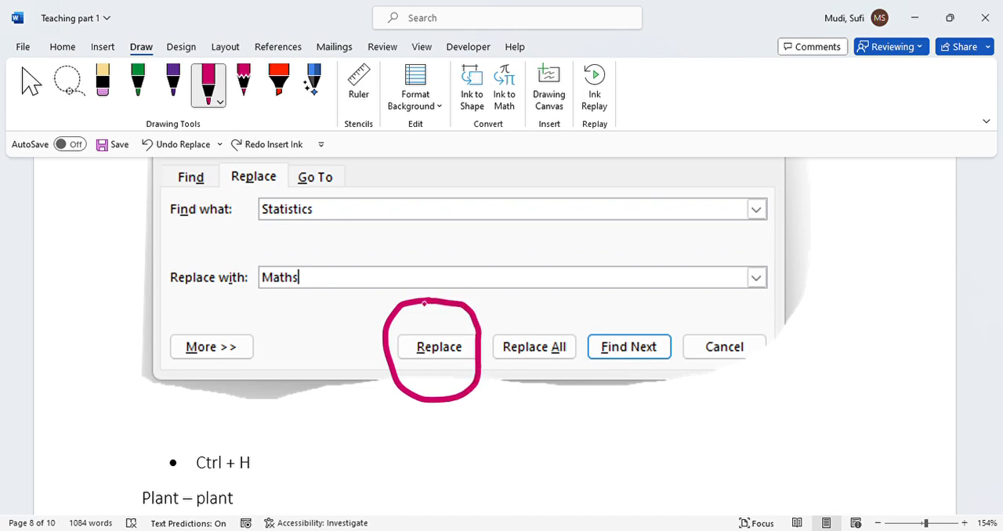
click(439, 347)
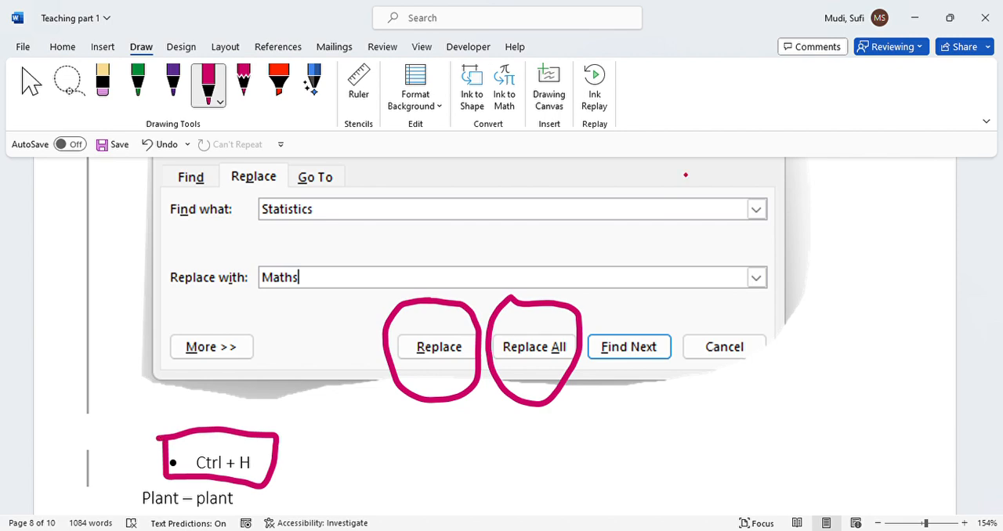
mouse_move(928, 82)
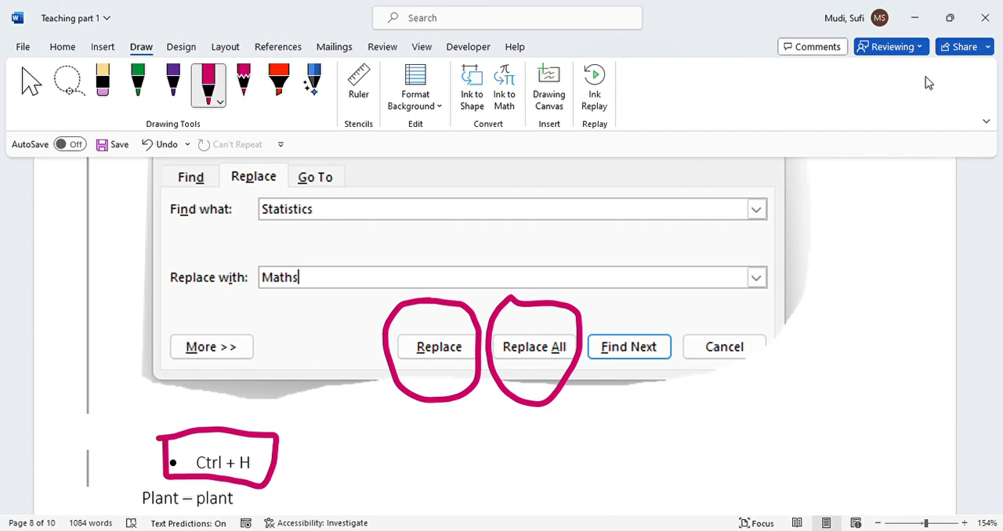